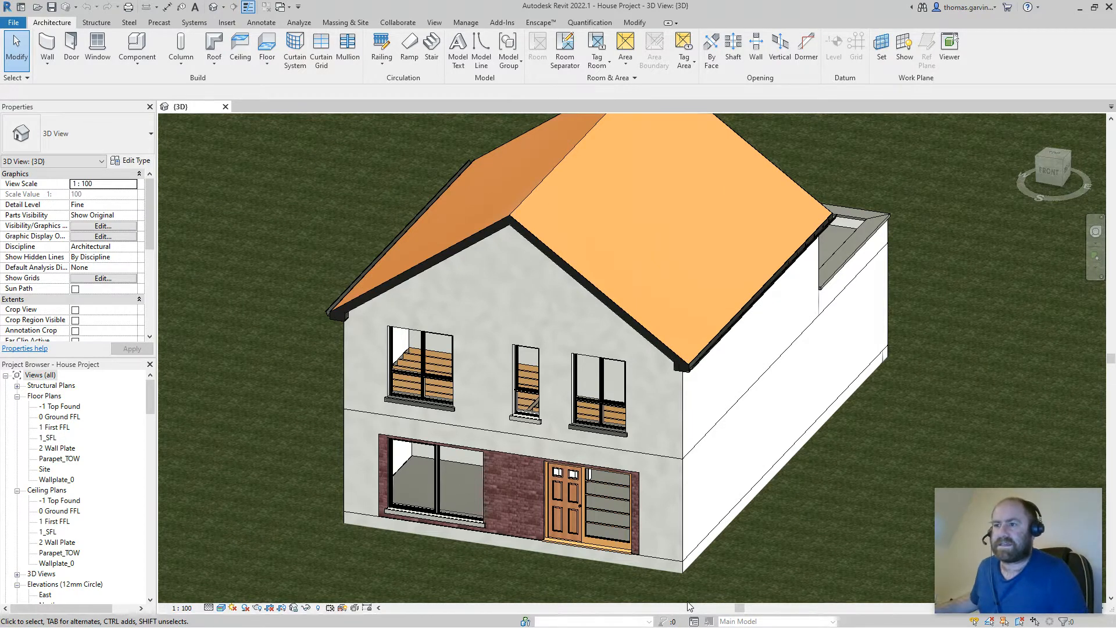
pyautogui.moveTo(370, 253)
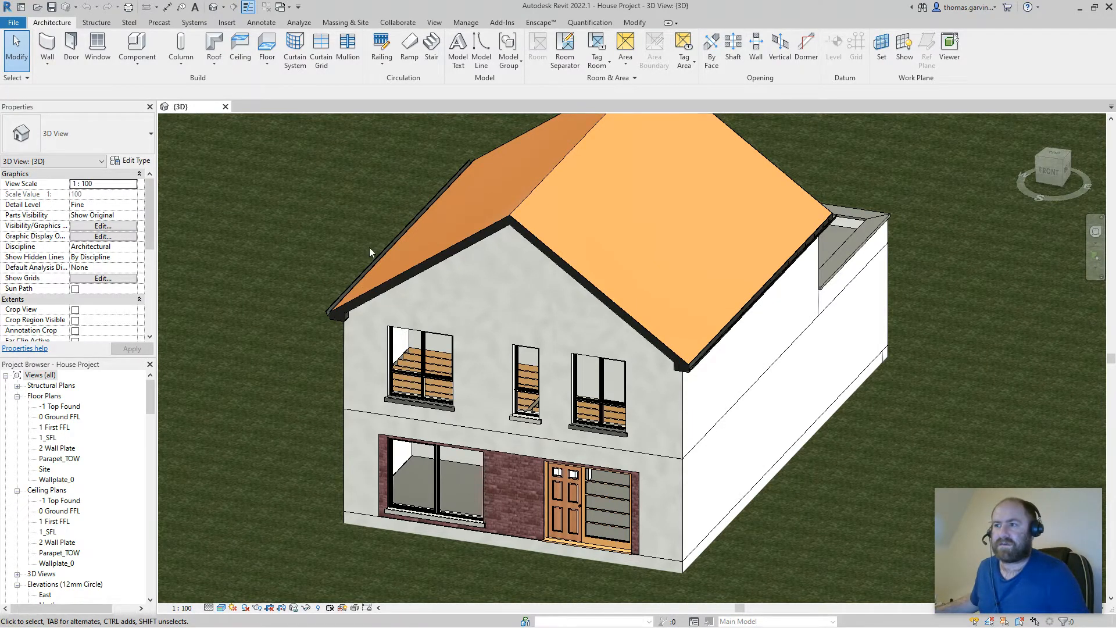
pyautogui.moveTo(350, 194)
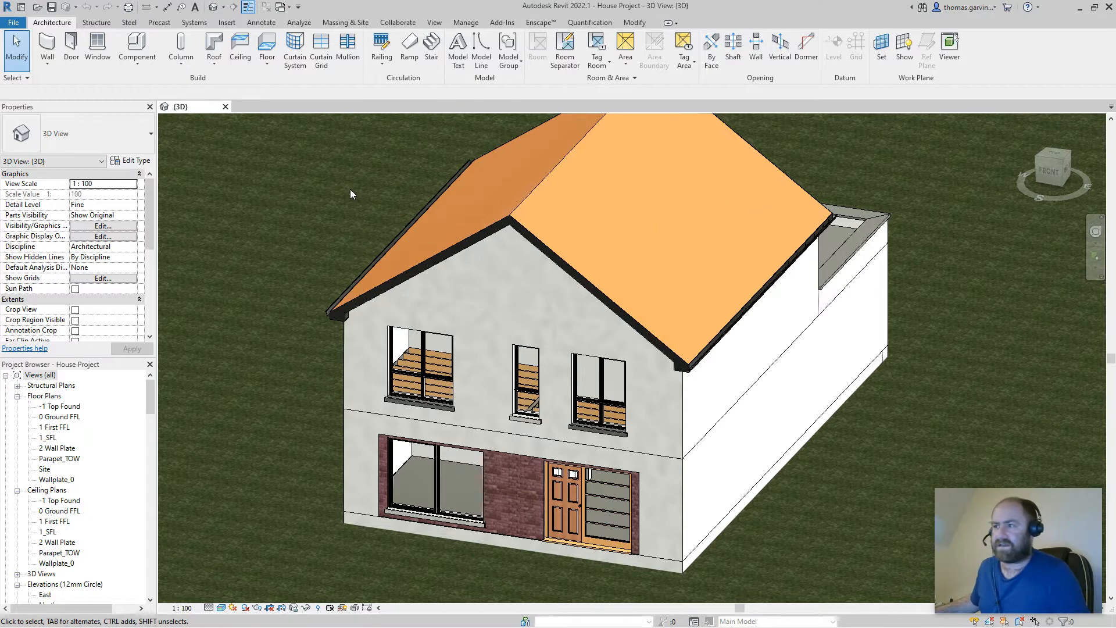
pyautogui.moveTo(314, 211)
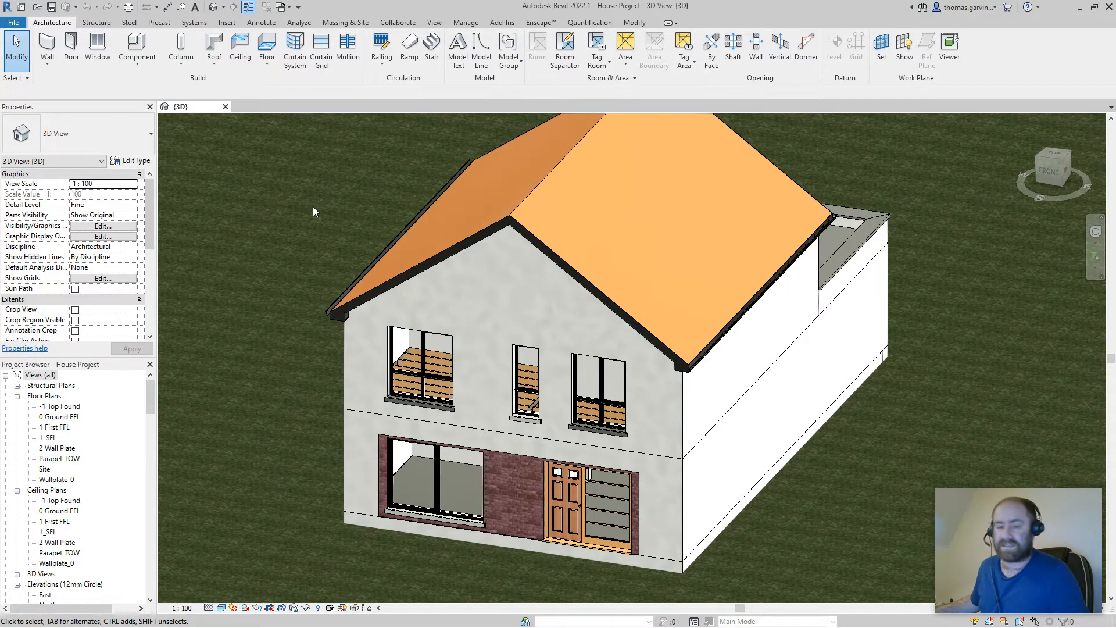
pyautogui.moveTo(326, 266)
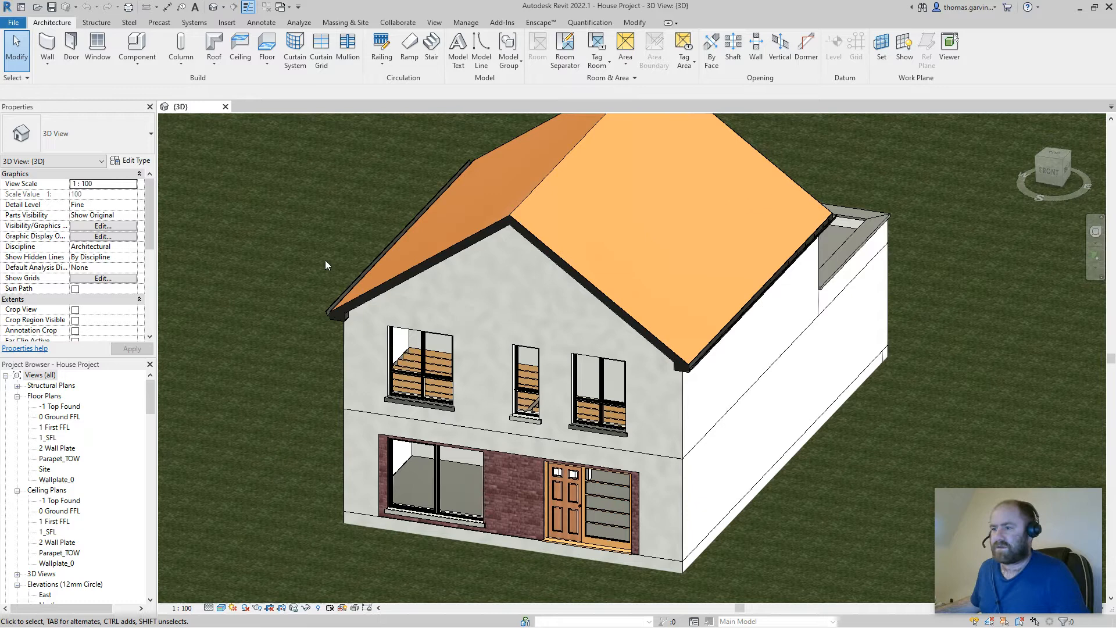
pyautogui.moveTo(469, 423)
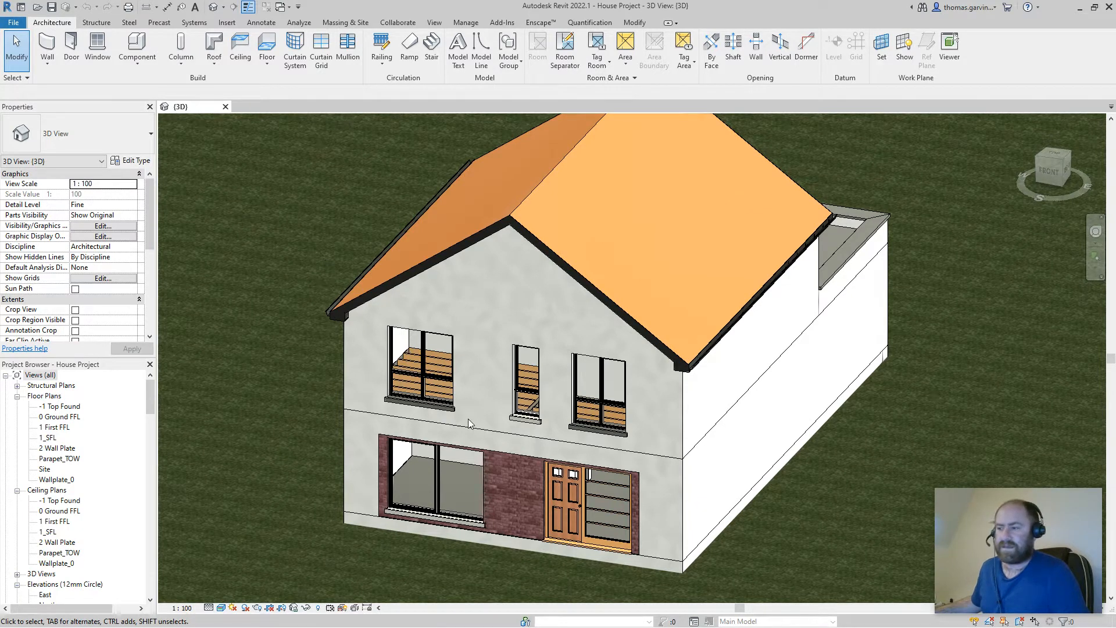
pyautogui.moveTo(712, 476)
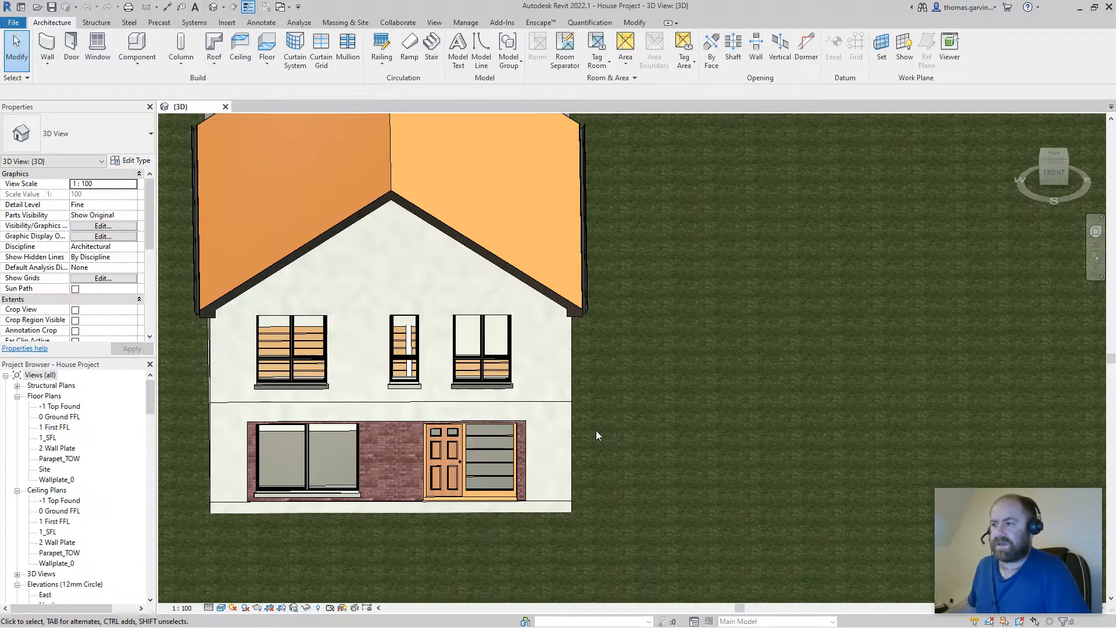
pyautogui.moveTo(747, 330)
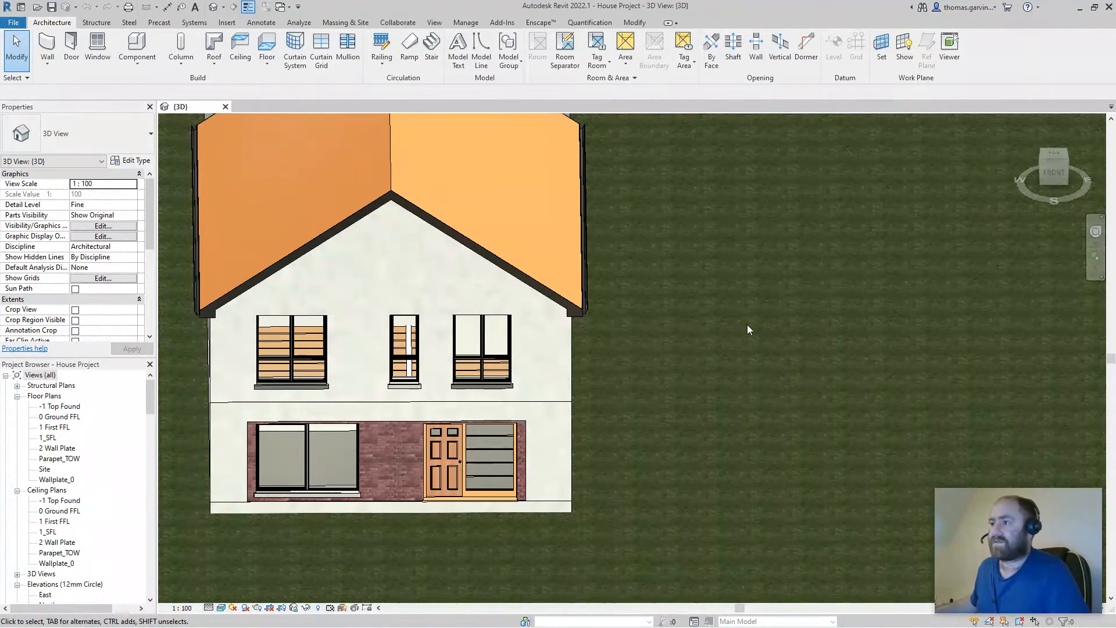
pyautogui.moveTo(770, 263)
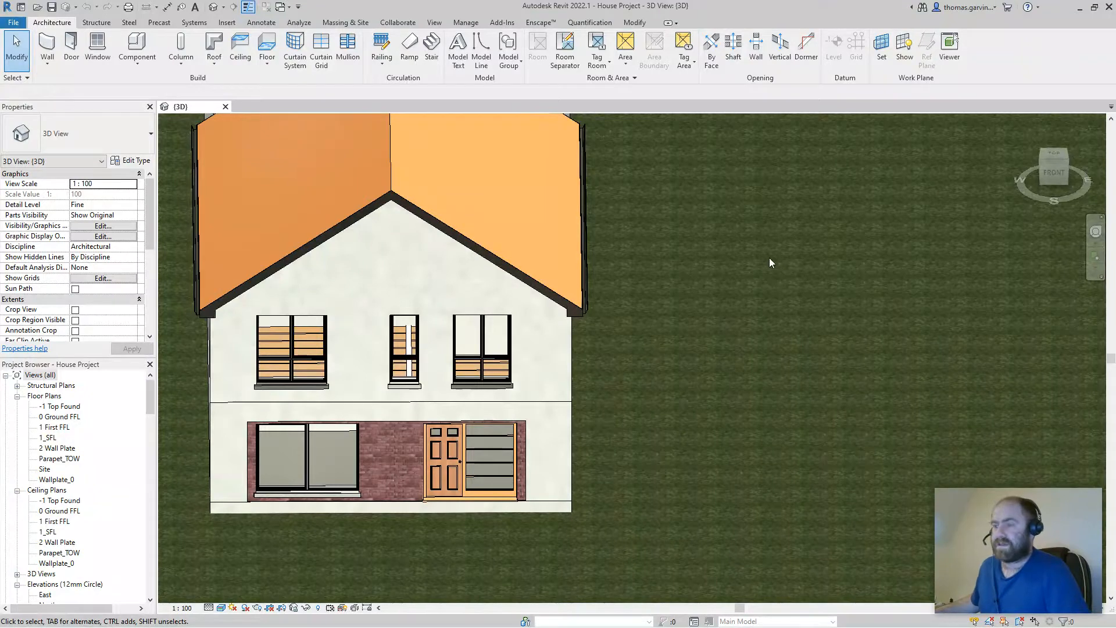
# Open the project's Global Parameters list from the Manage tab, showing Door Width 1800.0
pyautogui.moveTo(769, 264); pyautogui.dragTo(771, 374)
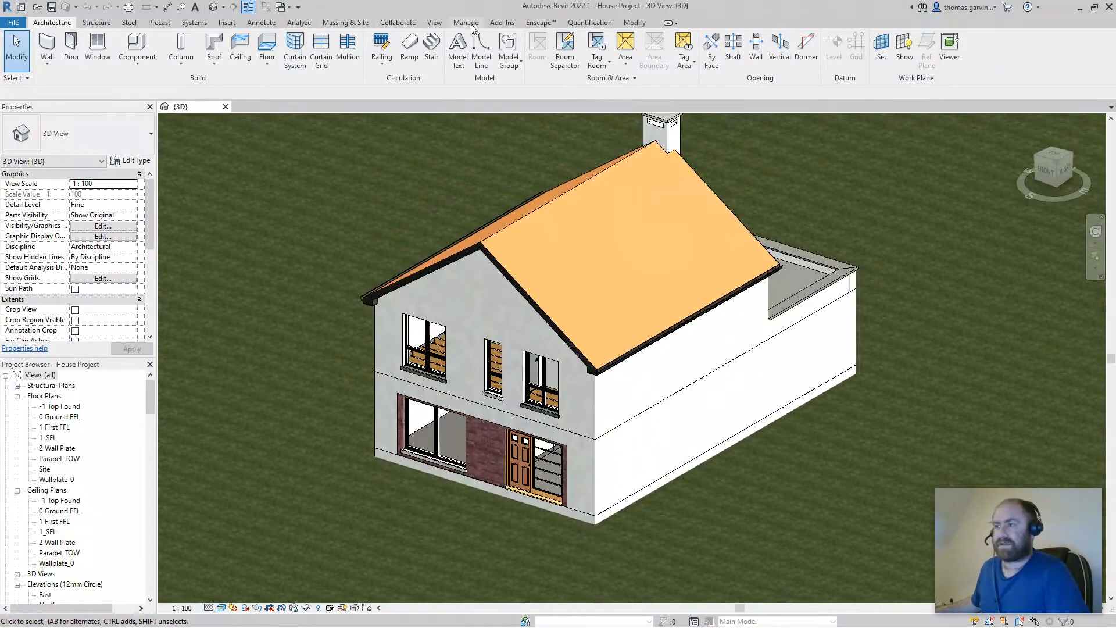
pyautogui.click(466, 22)
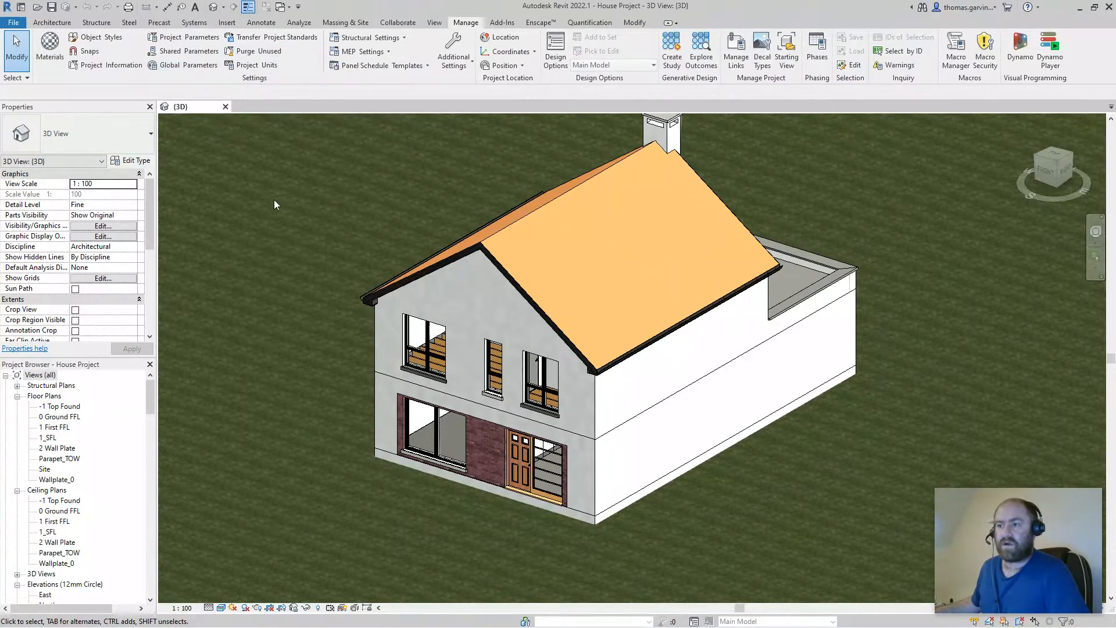
pyautogui.moveTo(315, 218)
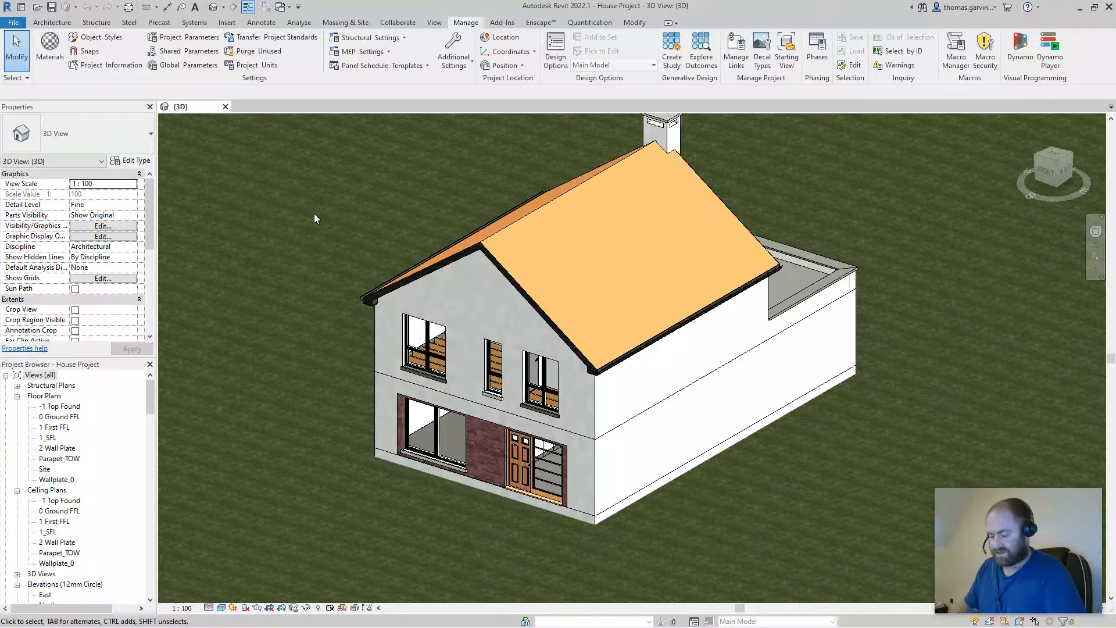
pyautogui.click(188, 64)
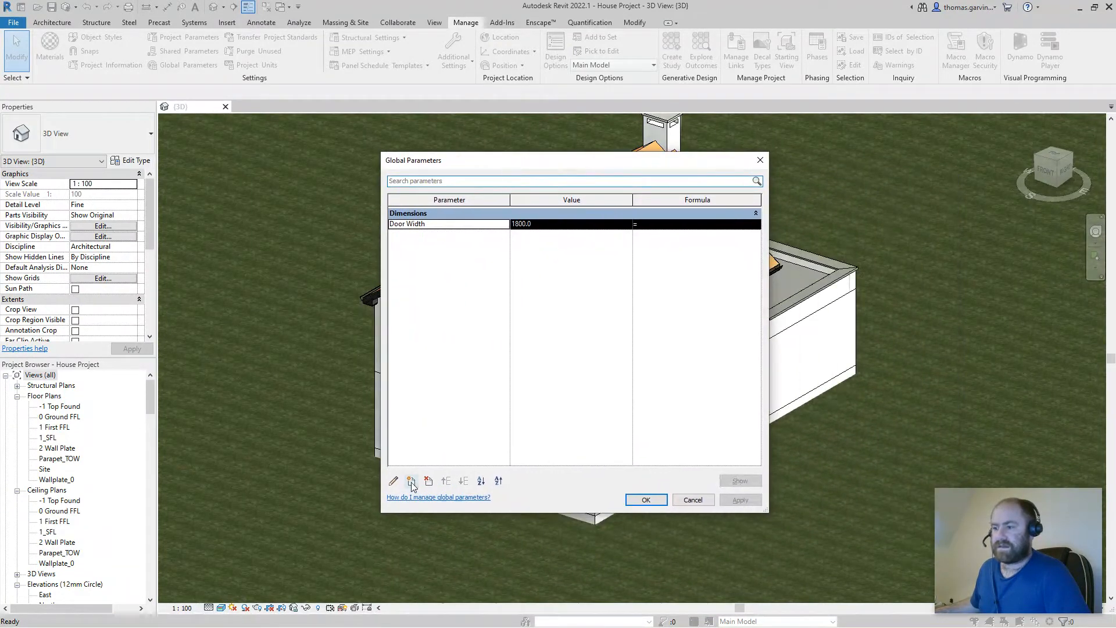
# Create a material-type global parameter named Window Frame External
pyautogui.click(411, 481)
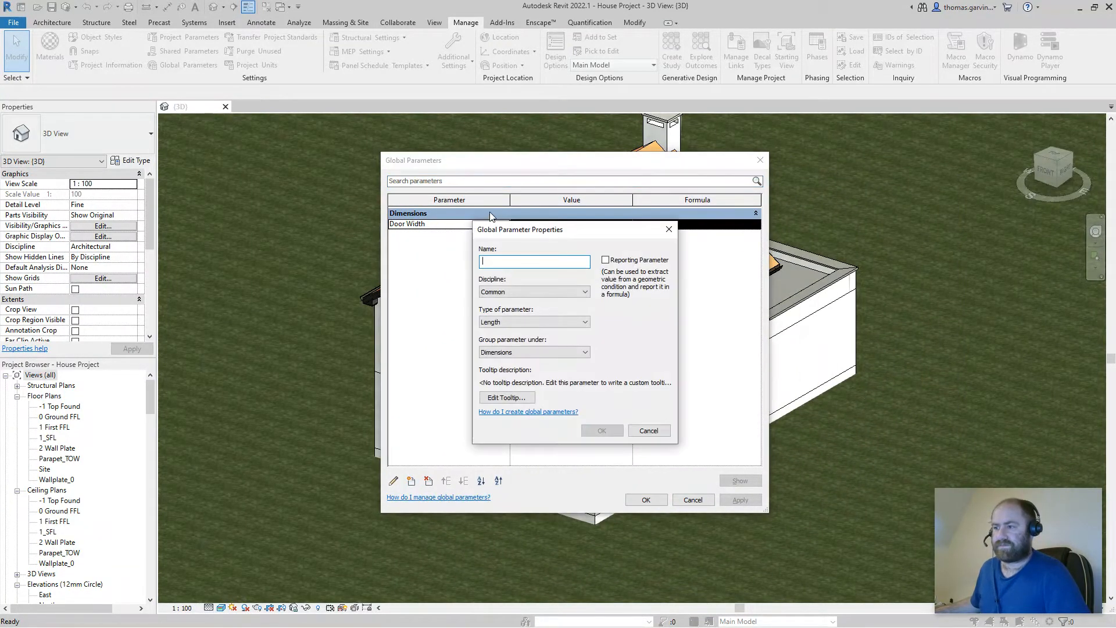
pyautogui.write('Window Frame External')
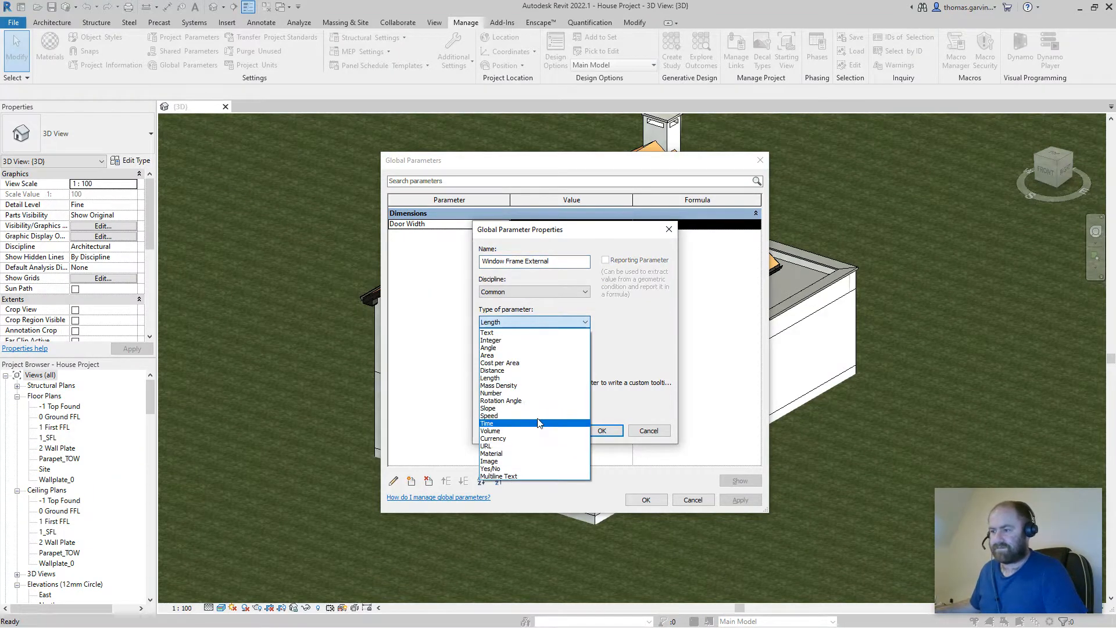
pyautogui.click(491, 454)
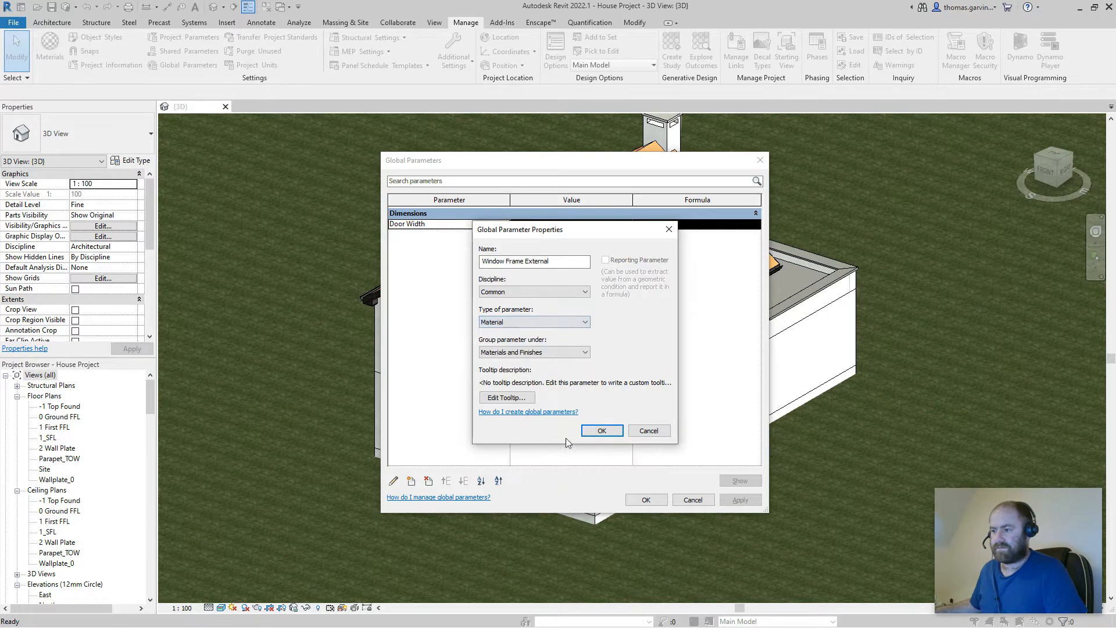
pyautogui.click(600, 430)
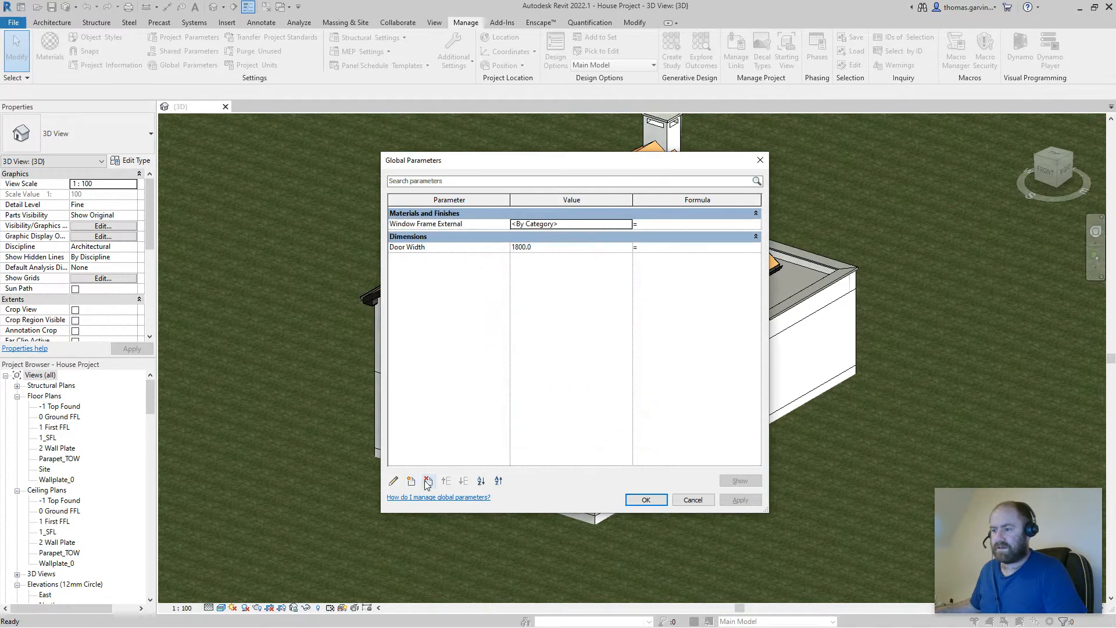
# Create a second material global parameter named Window Frame Internal
pyautogui.click(411, 480)
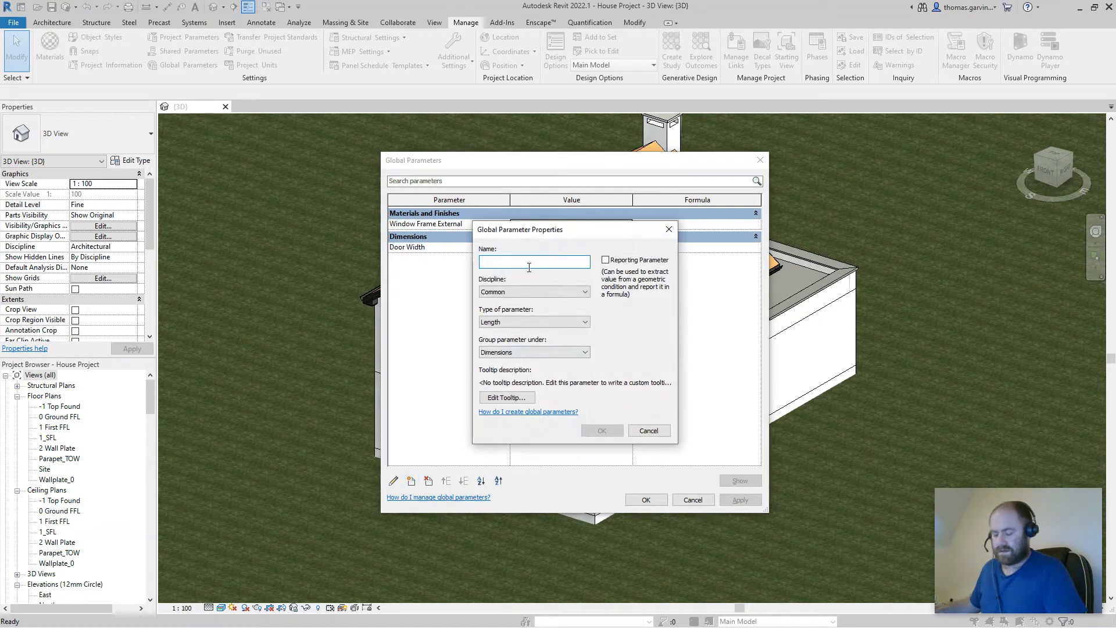
pyautogui.write('Window Frame INtern')
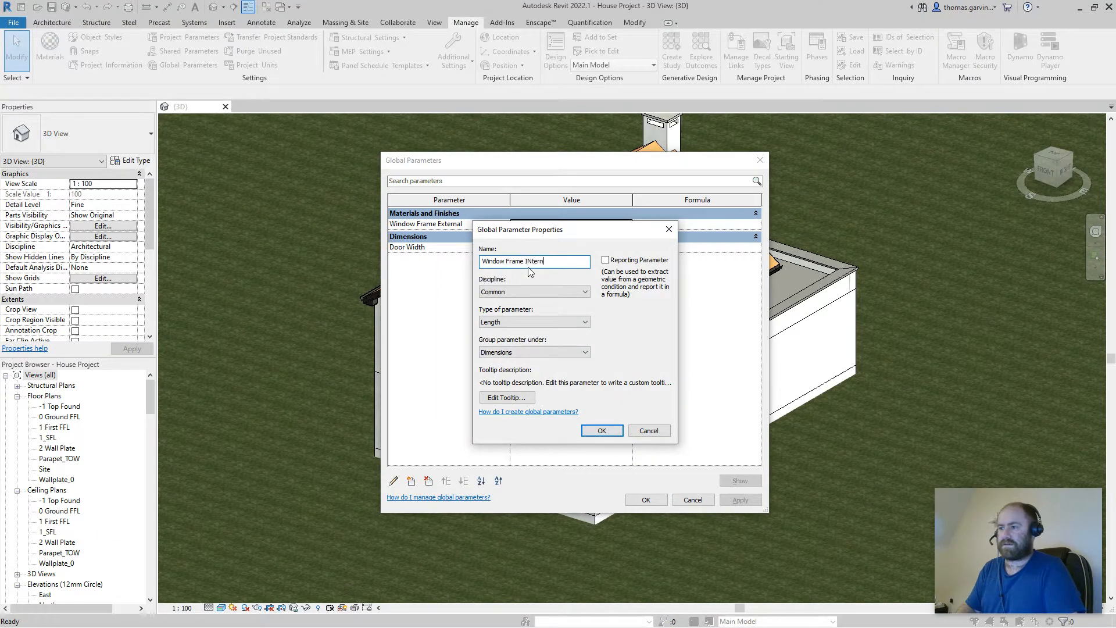
pyautogui.press('backspace')
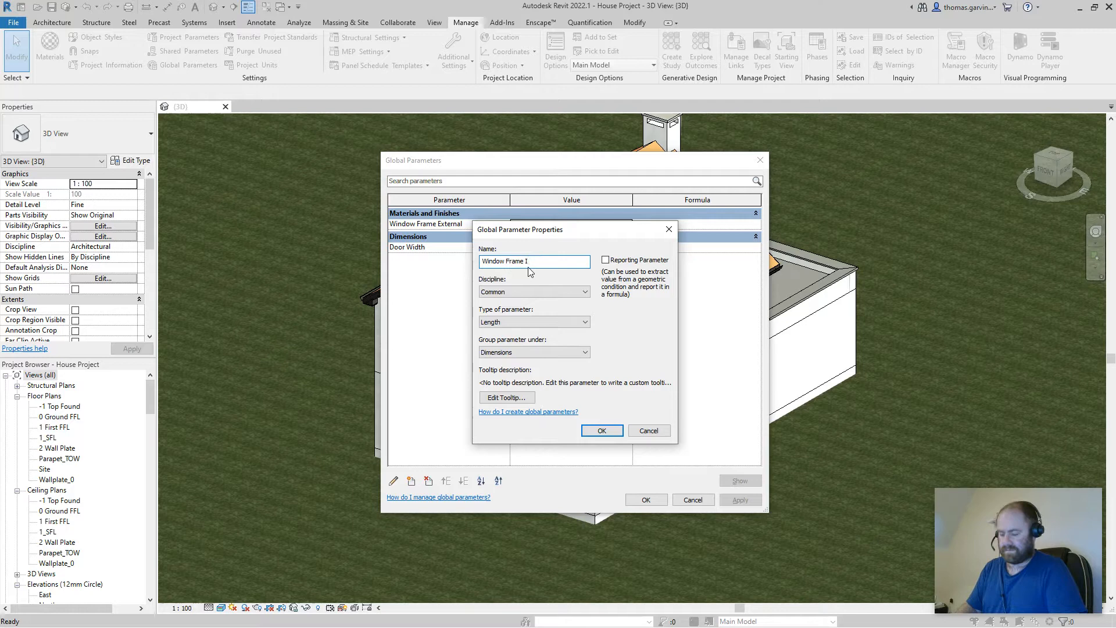
pyautogui.write('nternal')
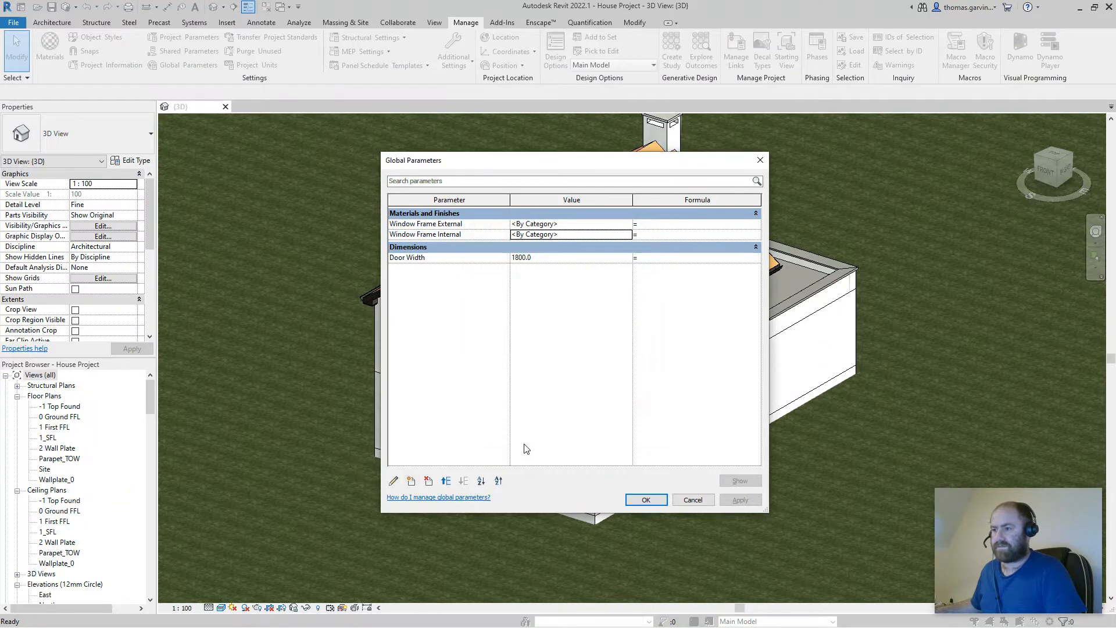
# Add Window Sill, Window Board and Window Glass material global parameters
pyautogui.click(392, 481)
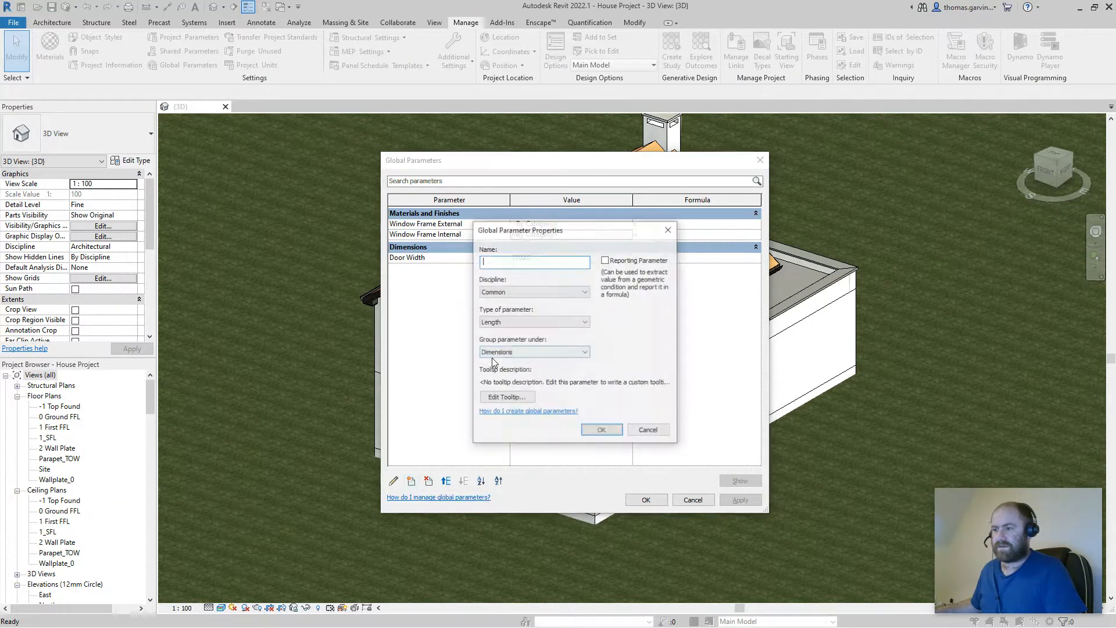
pyautogui.write('Windo')
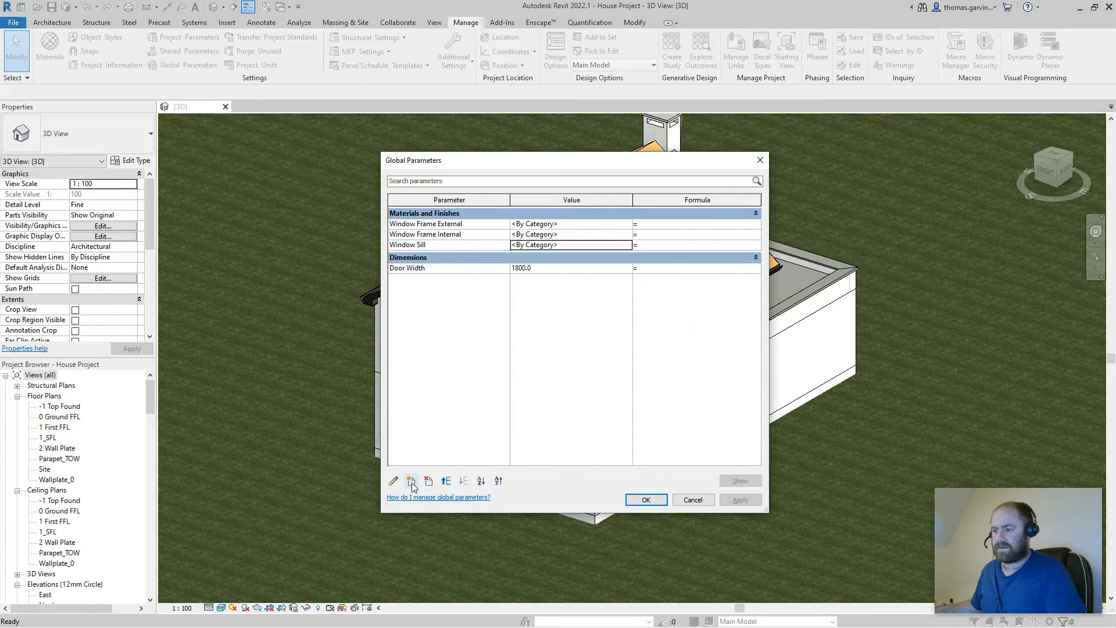
pyautogui.click(411, 480)
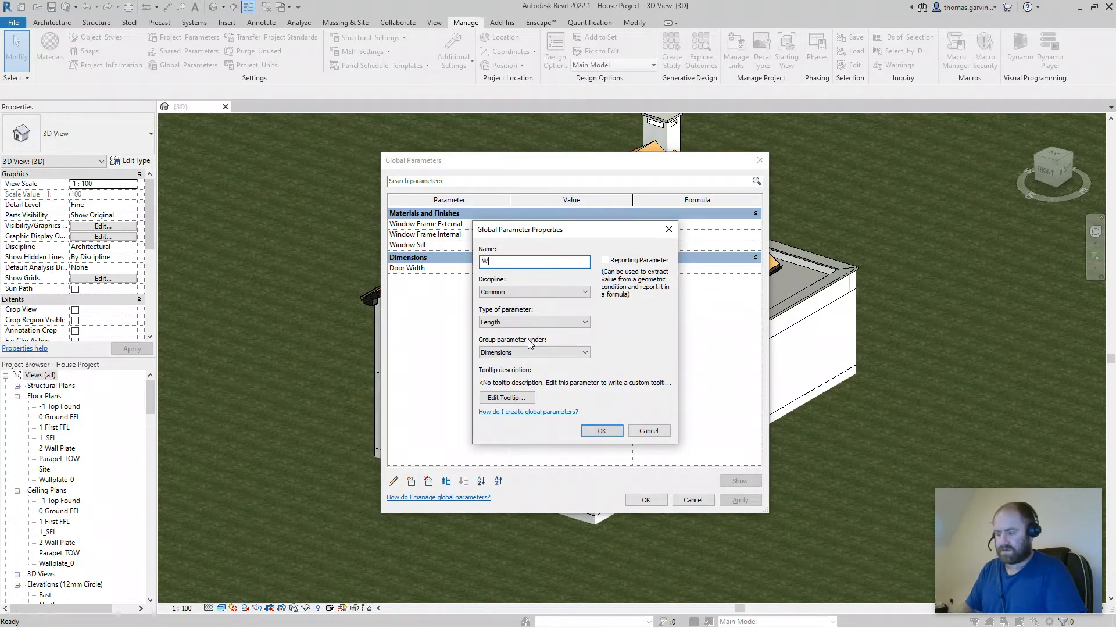
pyautogui.write('indow Board')
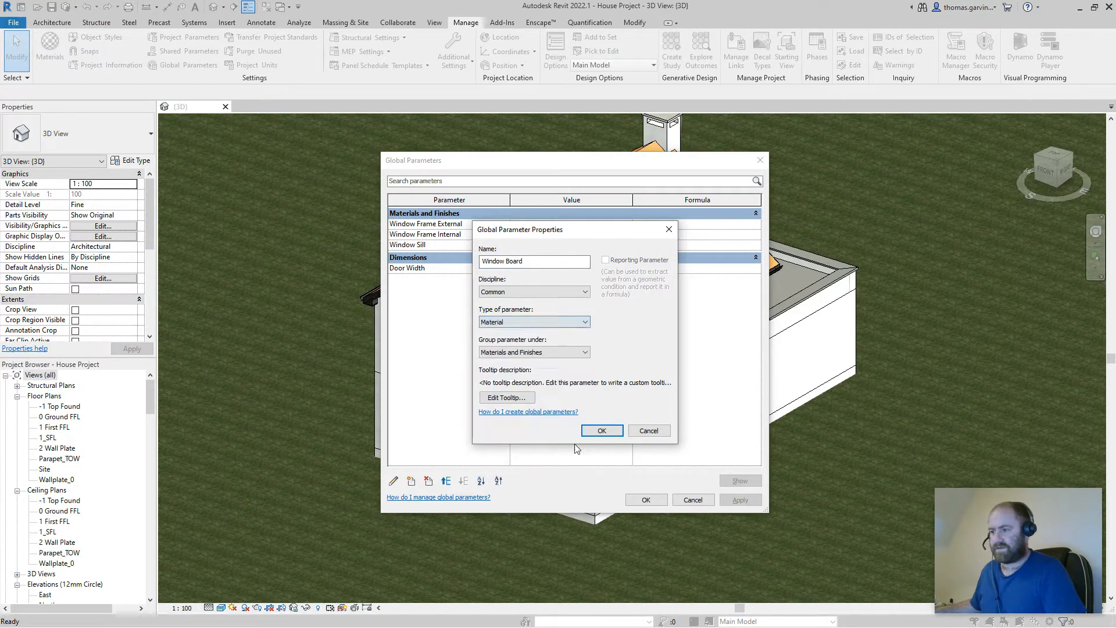
pyautogui.click(600, 430)
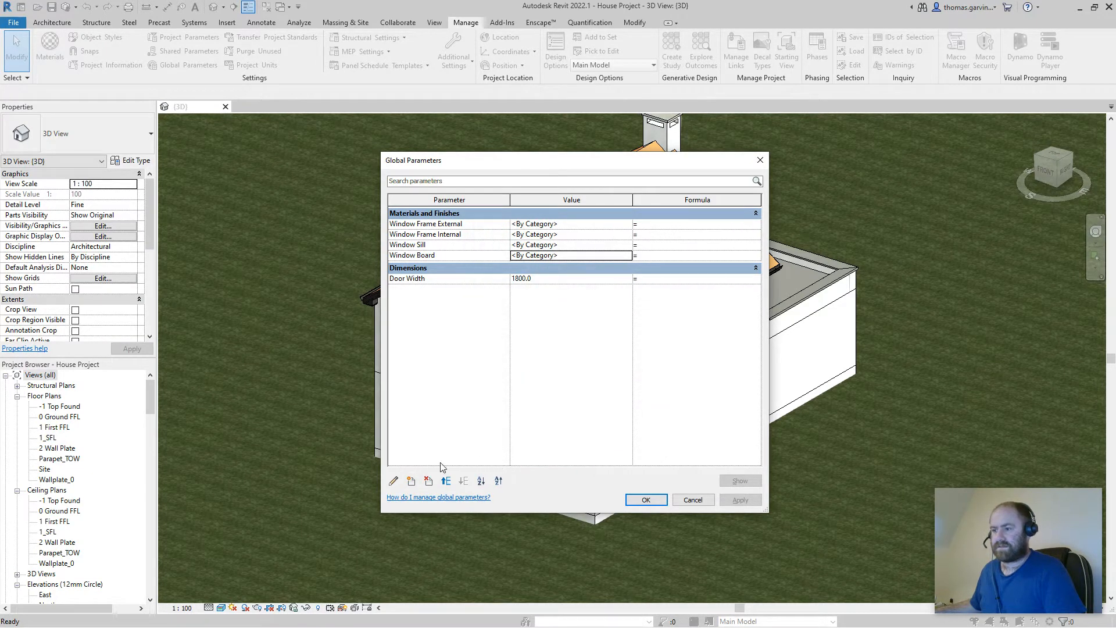
pyautogui.click(393, 480)
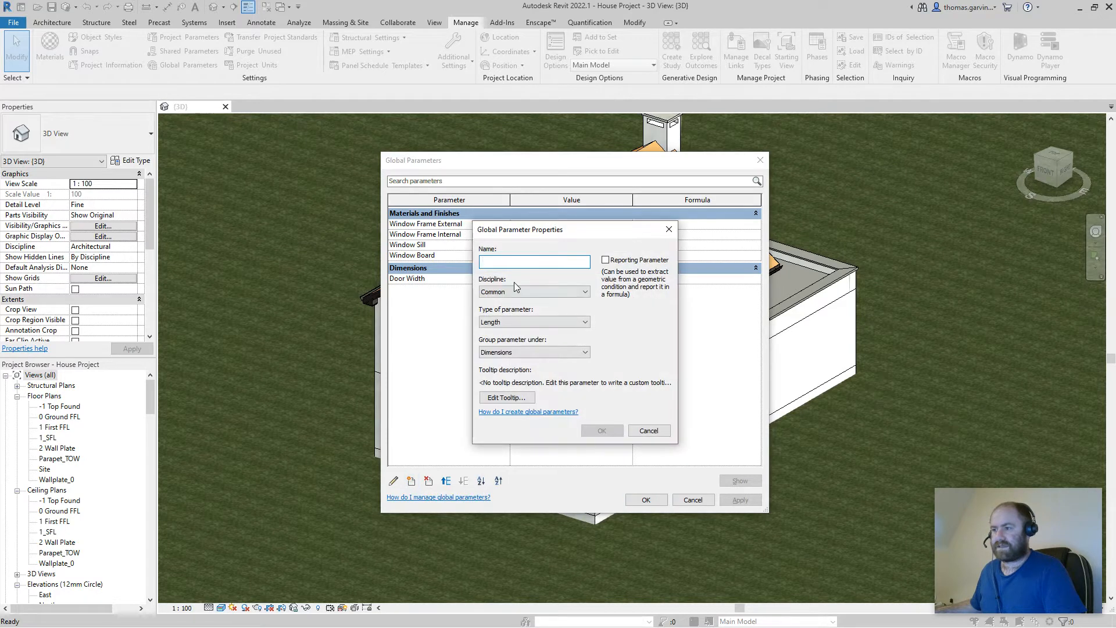
pyautogui.write('Window G')
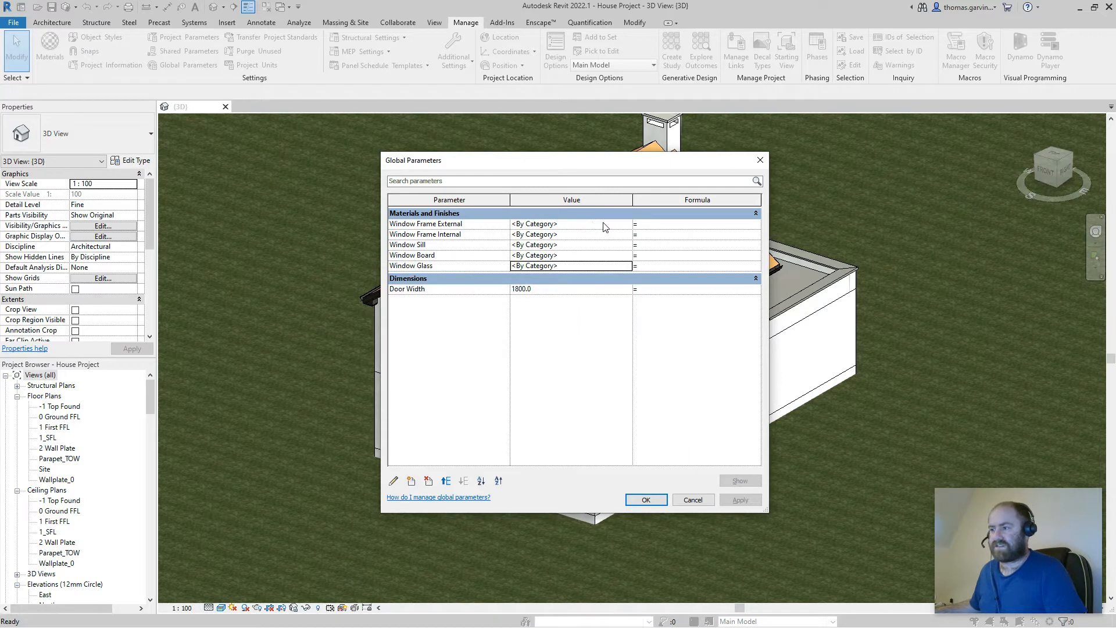
pyautogui.click(562, 223)
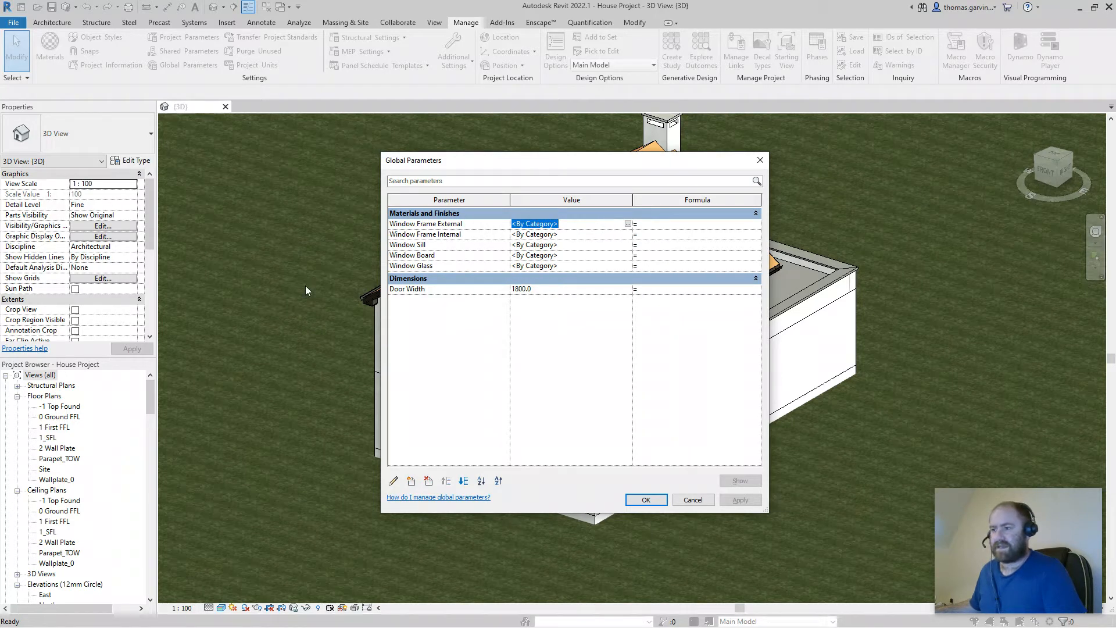
pyautogui.moveTo(475, 238)
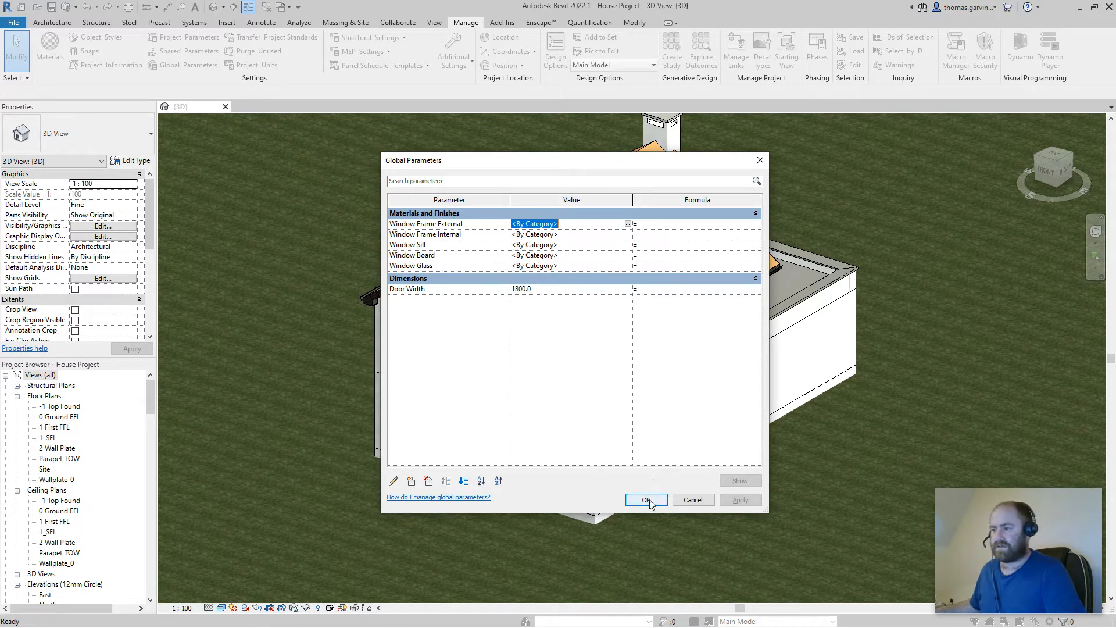
# Accept the five new window material global parameters and close the dialog
pyautogui.click(645, 498)
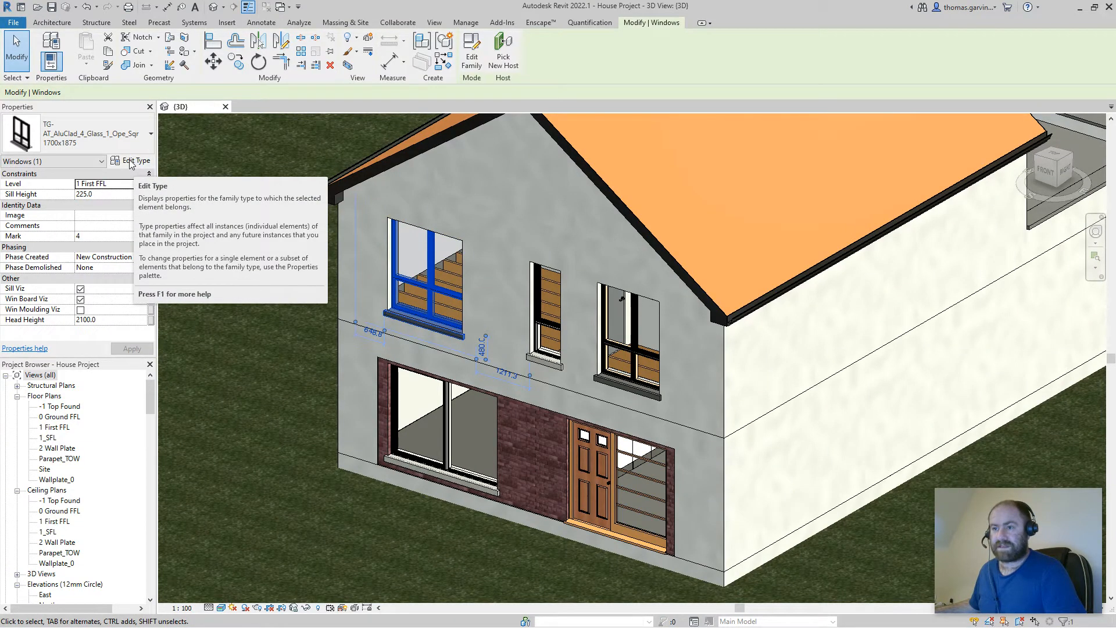
pyautogui.moveTo(298, 332)
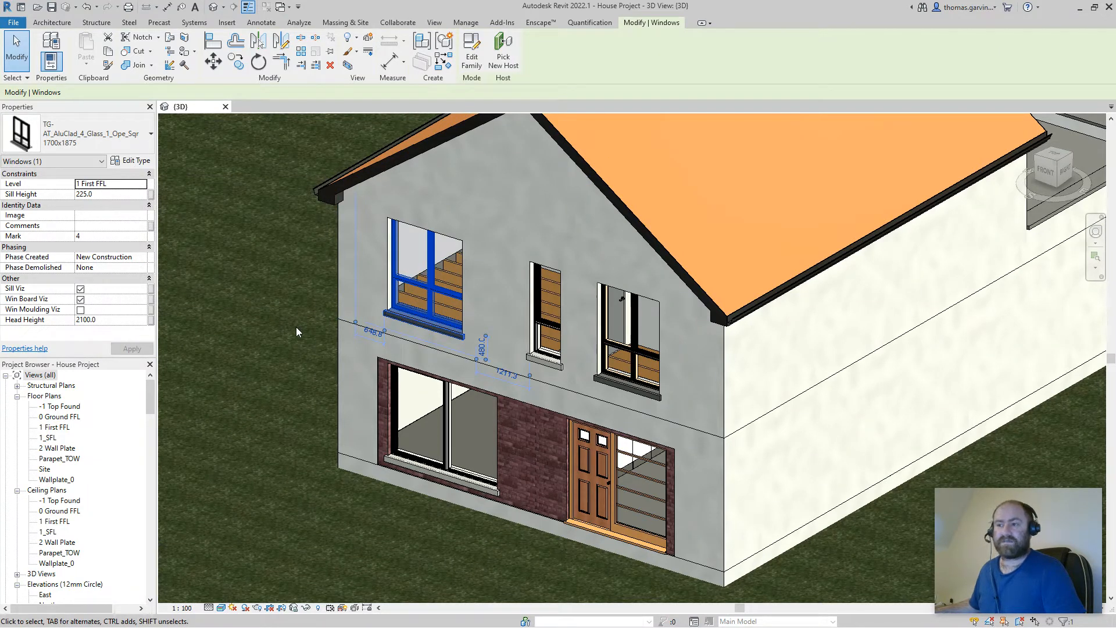
pyautogui.moveTo(240, 258)
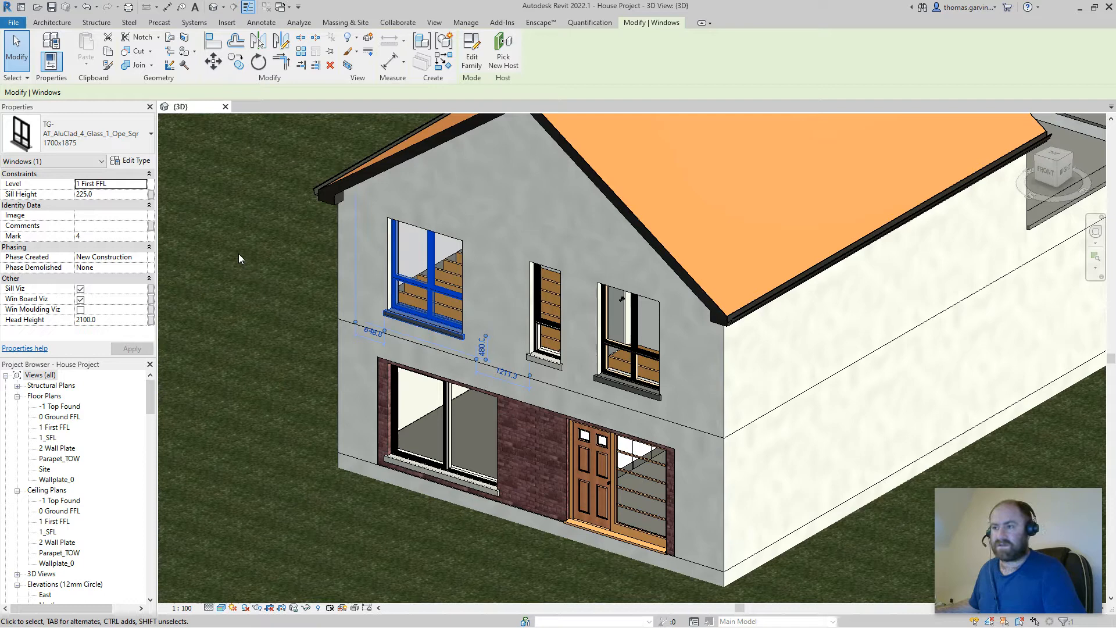
pyautogui.moveTo(137, 168)
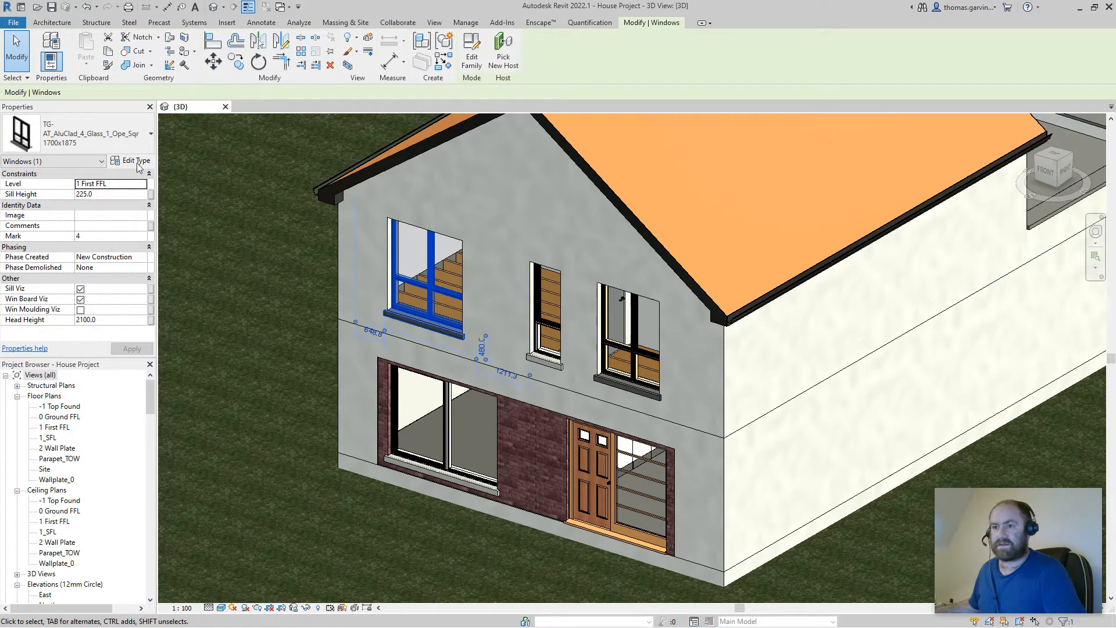
pyautogui.moveTo(136, 161)
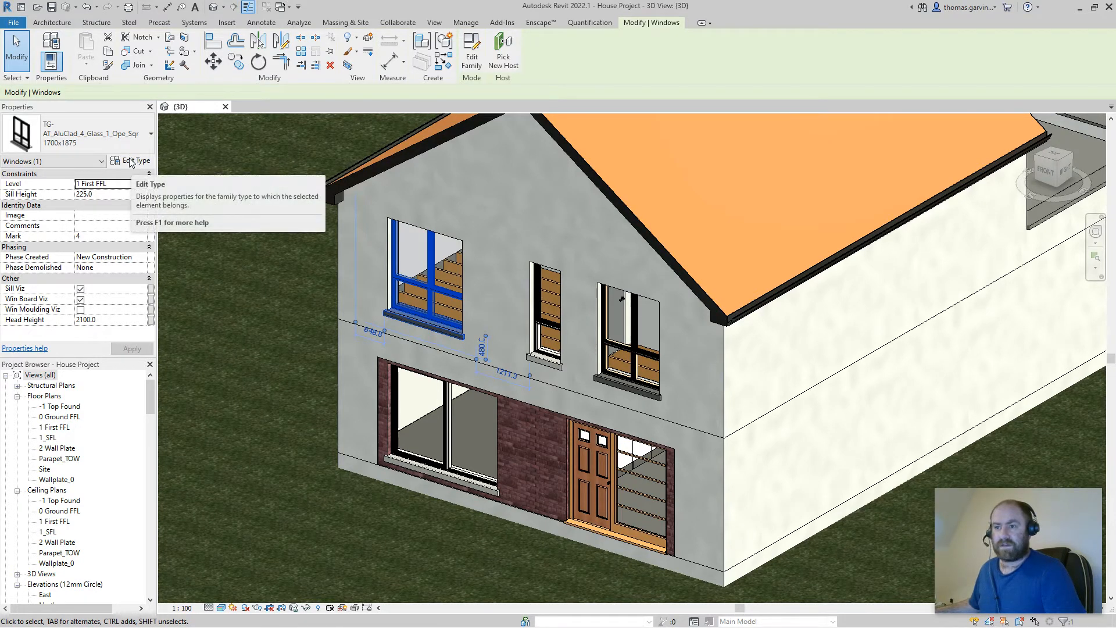
# In the window's type properties, link the board material to a global parameter
pyautogui.click(135, 161)
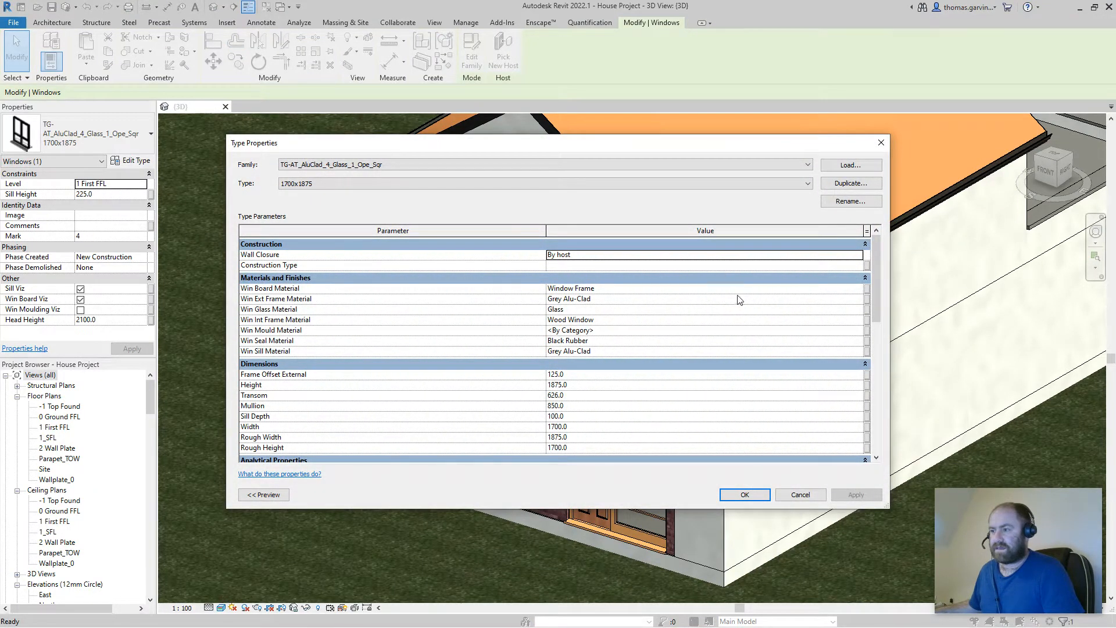
pyautogui.moveTo(869, 293)
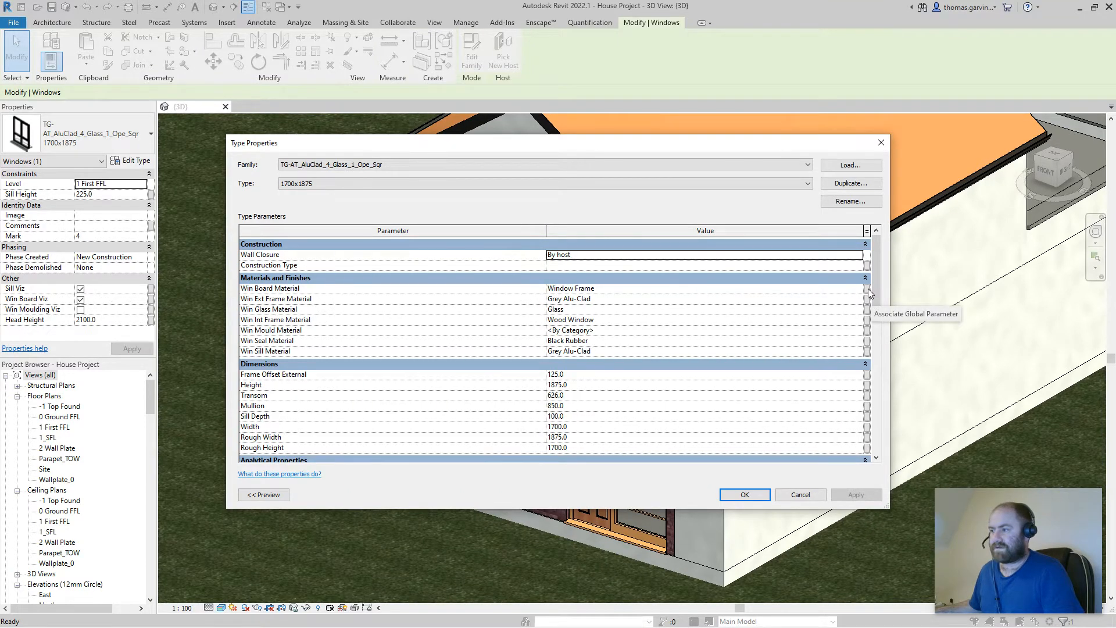
pyautogui.click(866, 288)
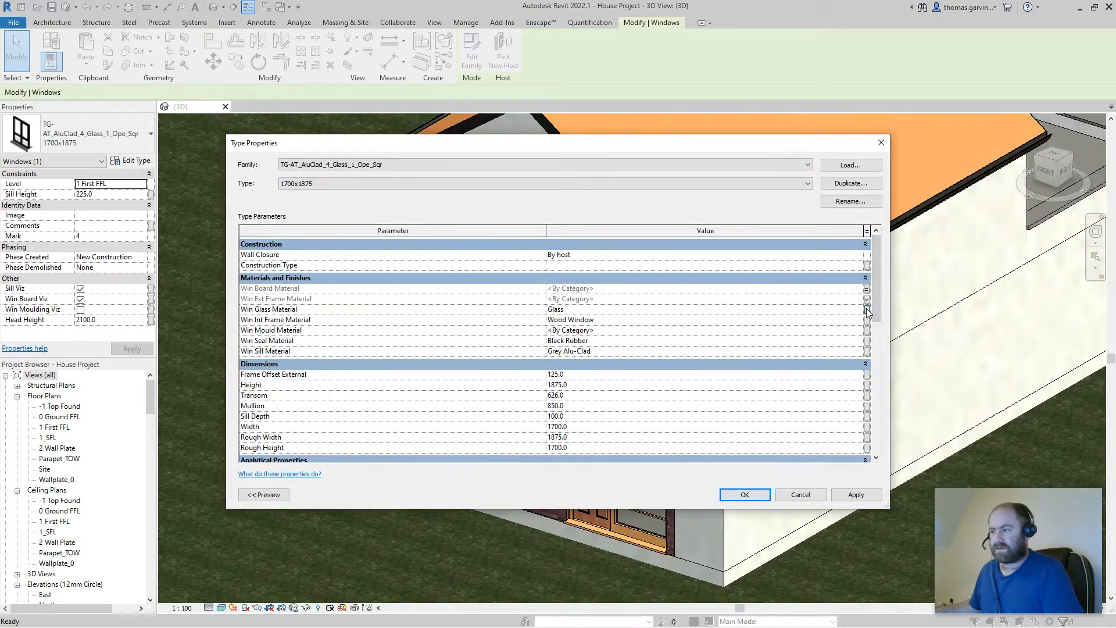
# Link glass, internal frame and sill materials to Window Glass, internal frame and Window Sill parameters
pyautogui.click(865, 308)
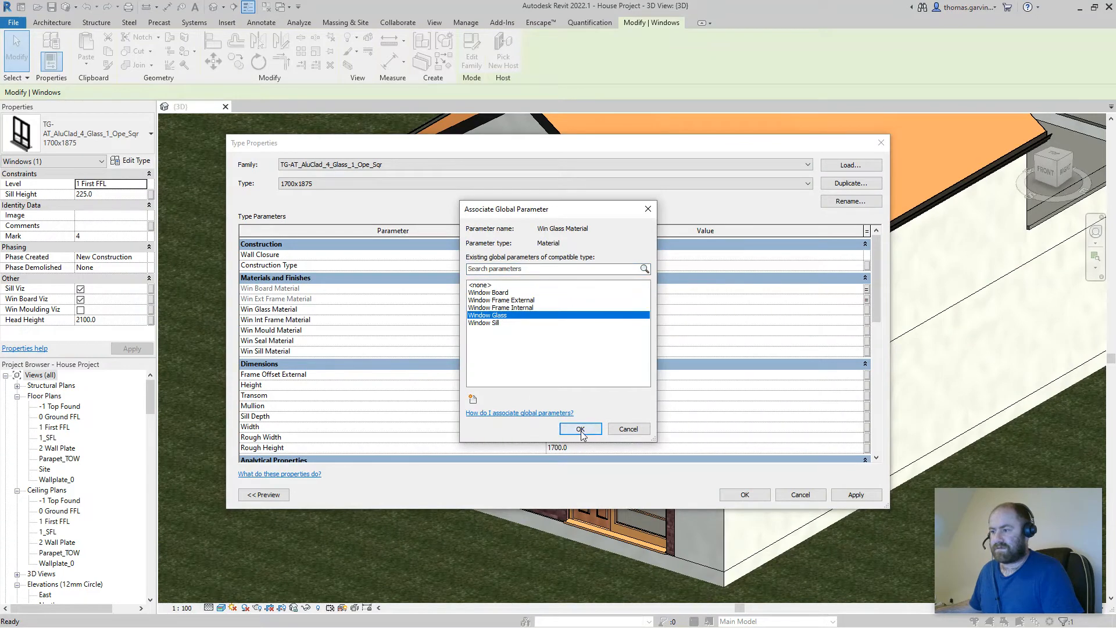
pyautogui.click(581, 428)
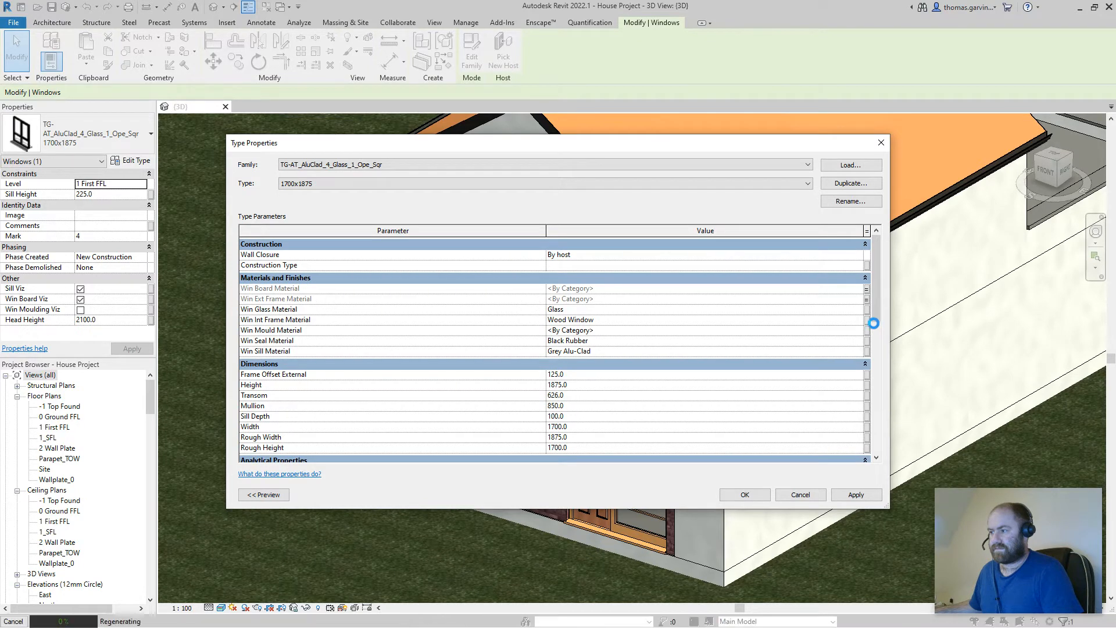
pyautogui.click(873, 308)
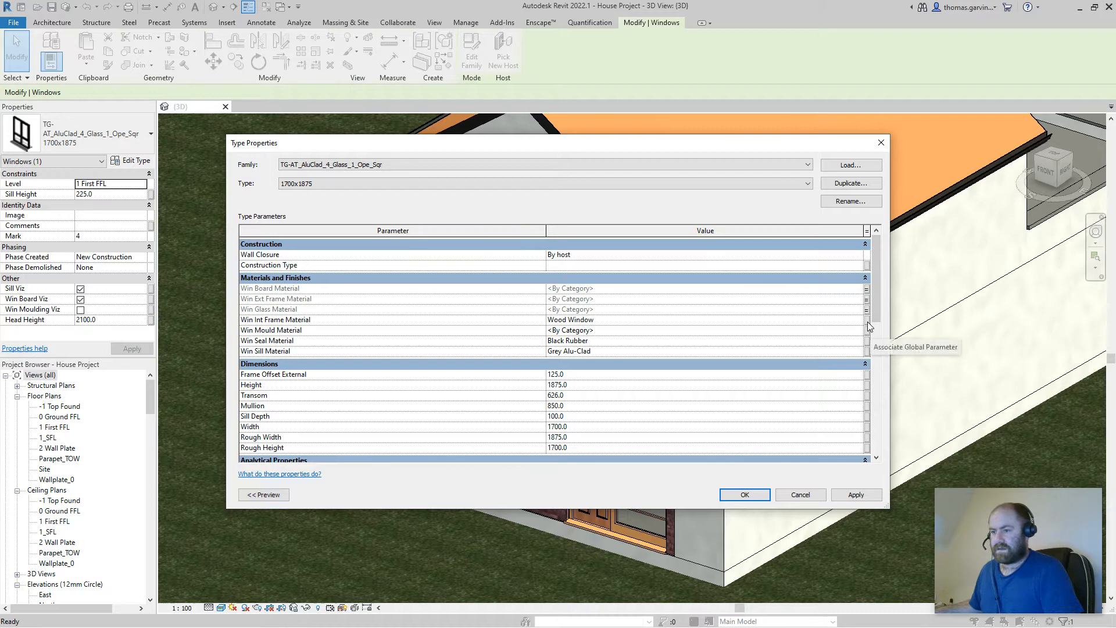
pyautogui.click(866, 320)
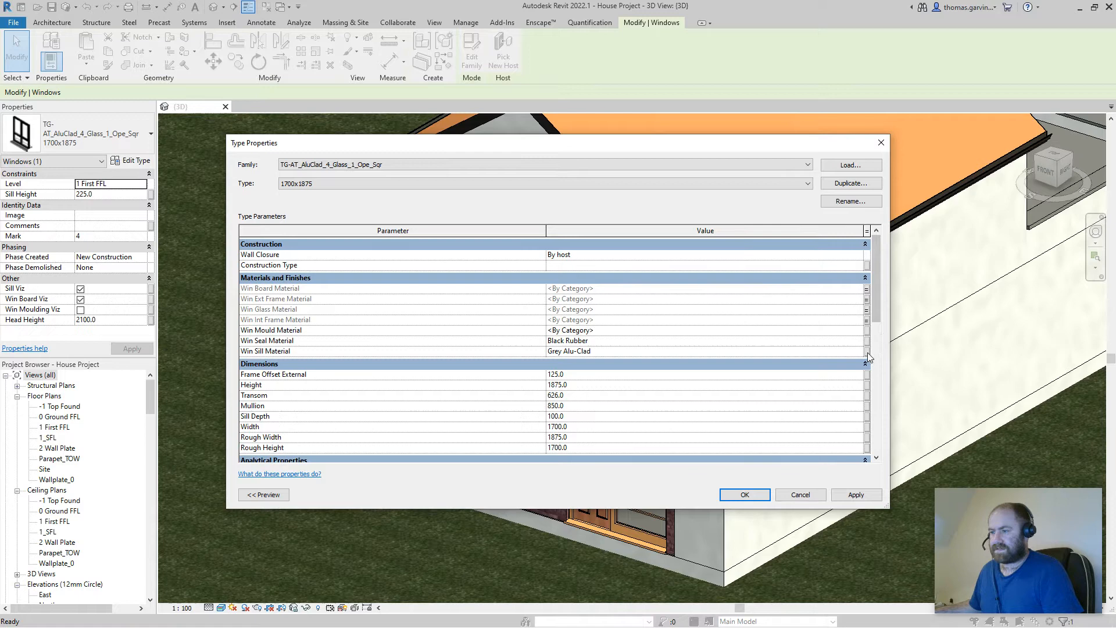
pyautogui.click(866, 351)
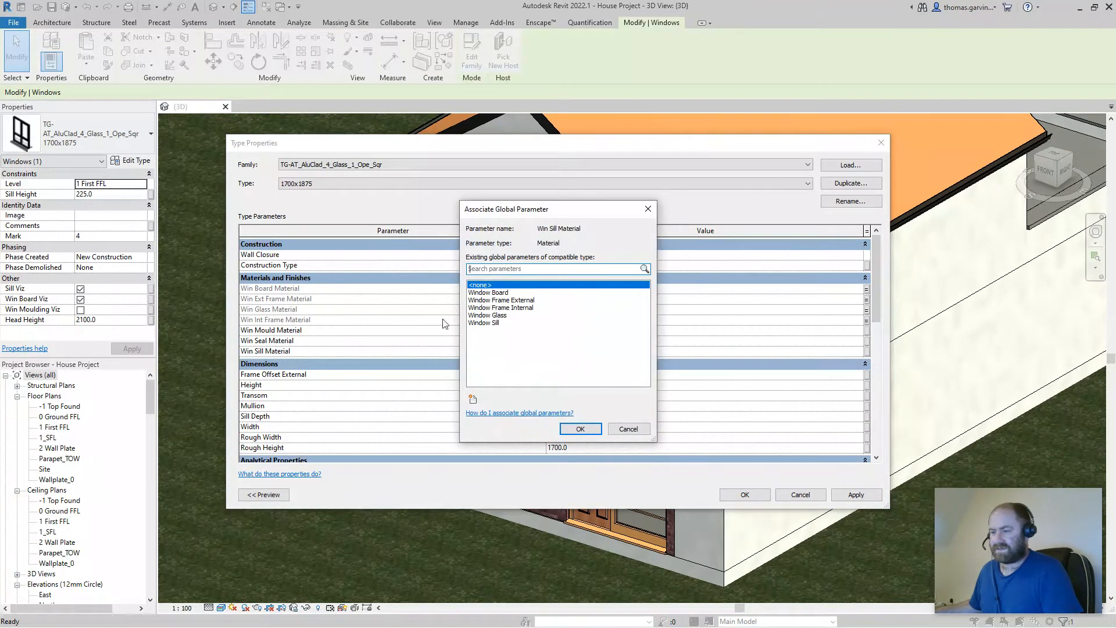
pyautogui.moveTo(495, 328)
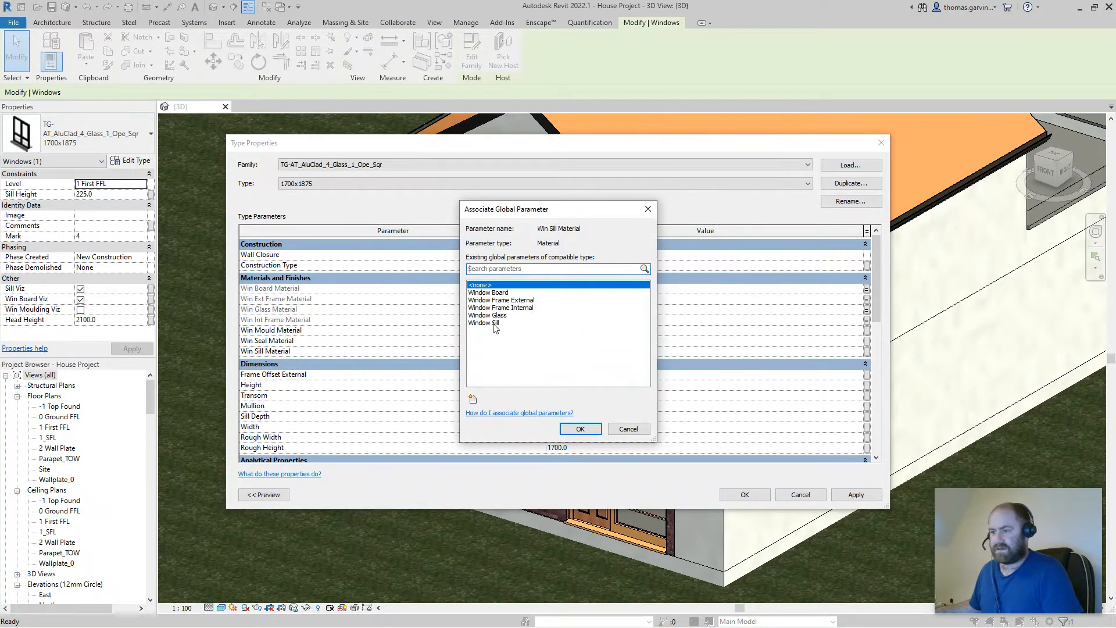
pyautogui.click(628, 428)
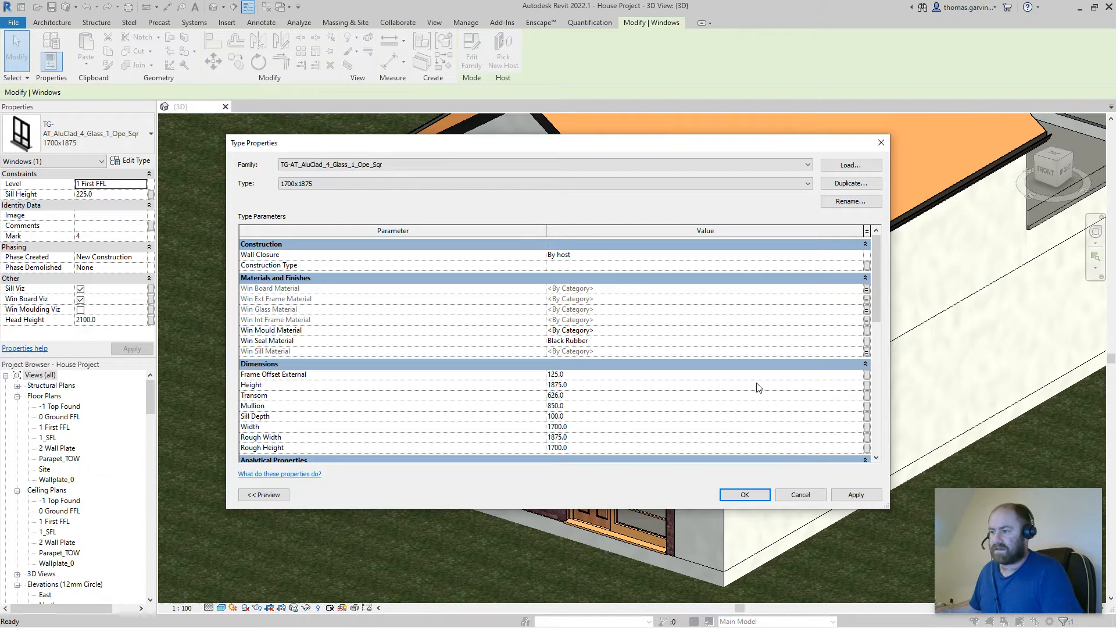
pyautogui.moveTo(808, 421)
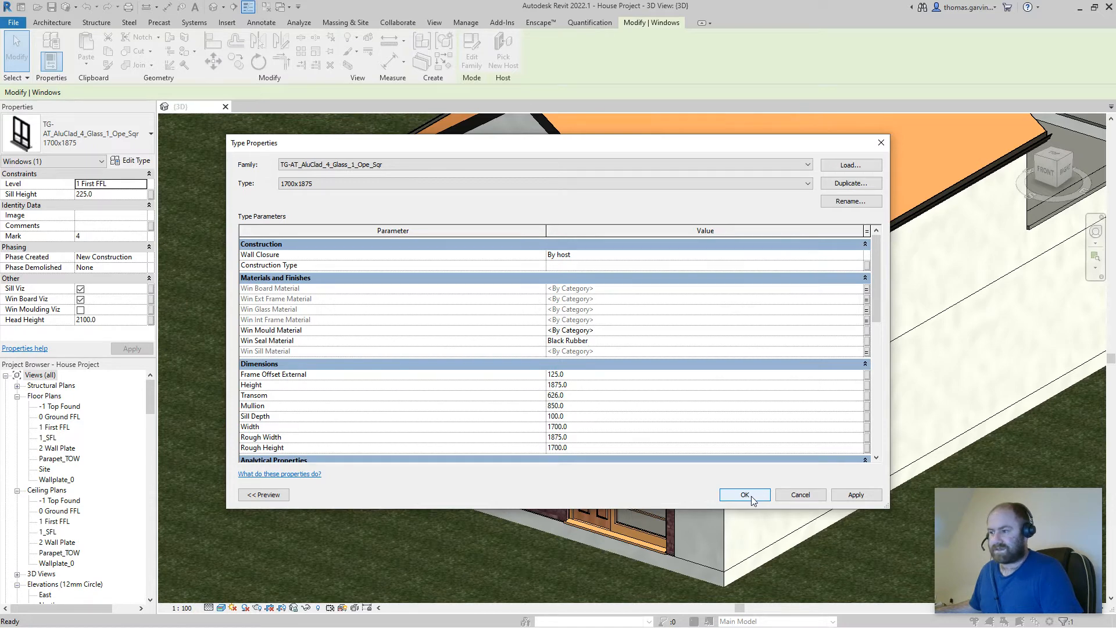
pyautogui.click(744, 495)
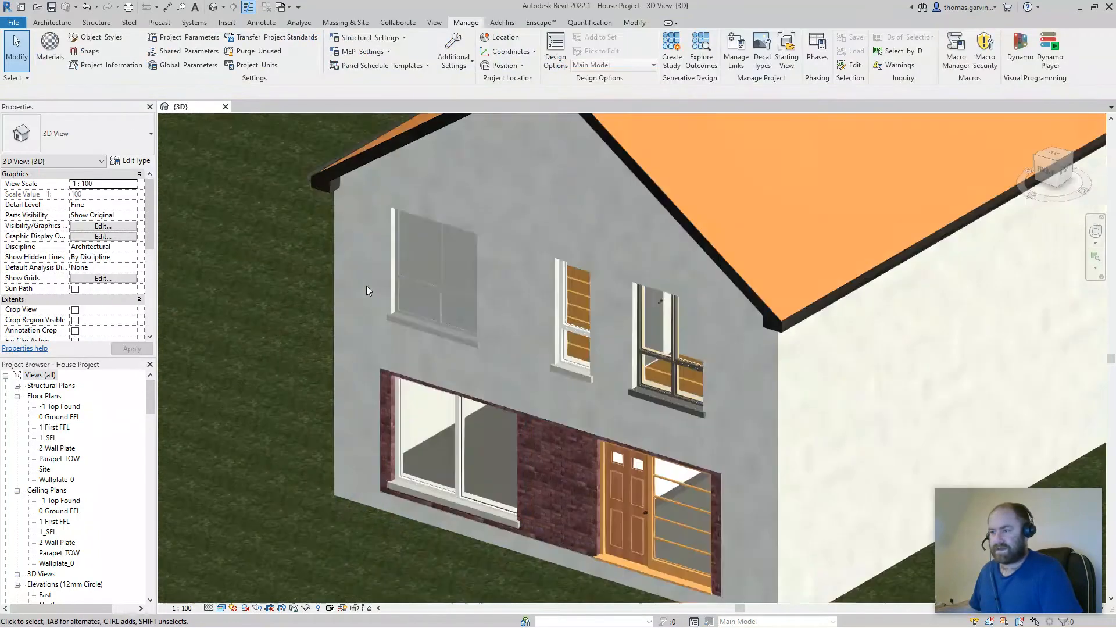
# Zoom in, review global parameters without changes, and select the narrow vertical window
pyautogui.scroll(3)
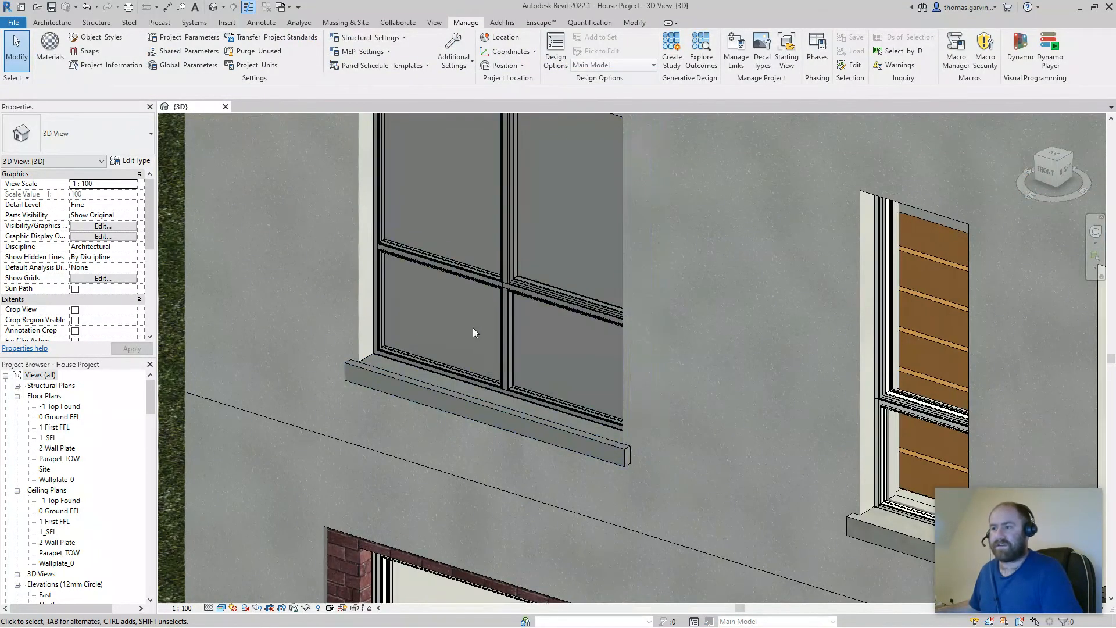
pyautogui.click(189, 65)
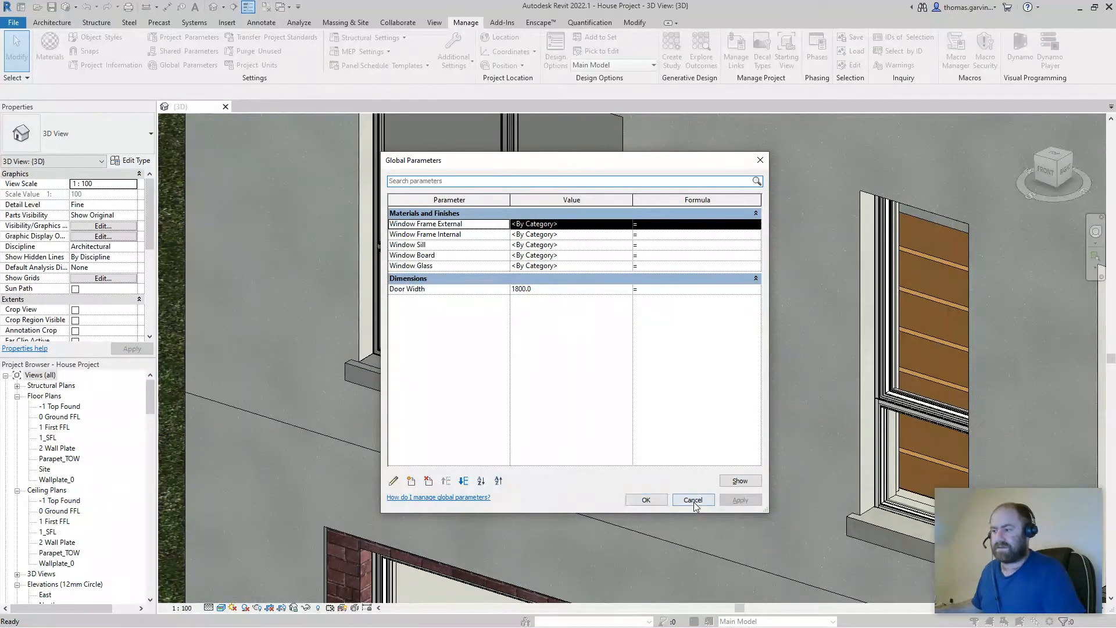
pyautogui.click(692, 499)
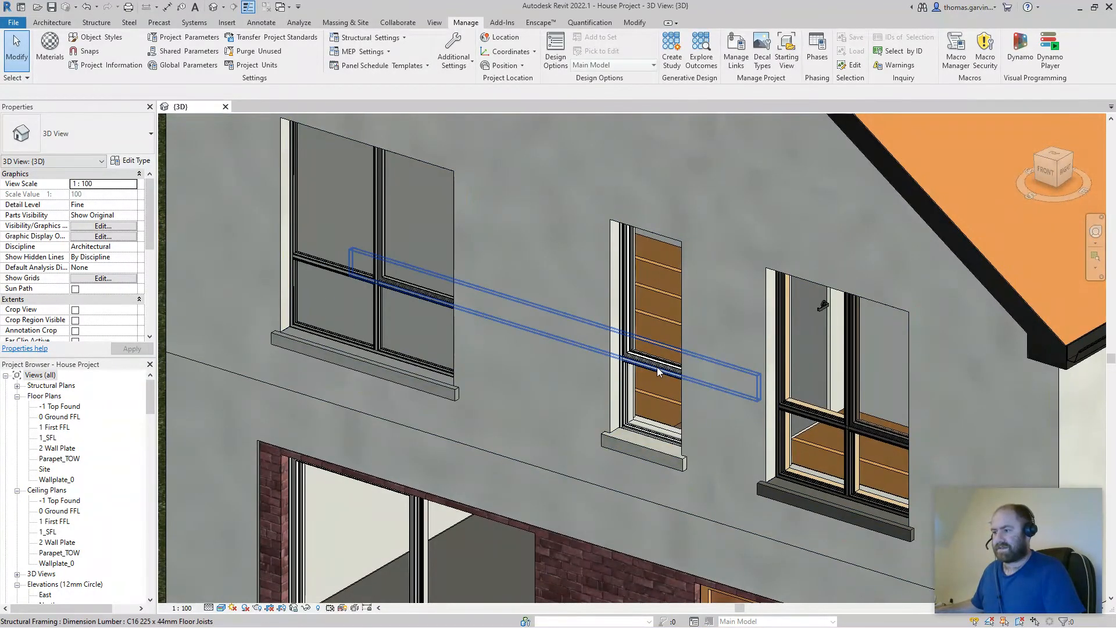
pyautogui.click(644, 342)
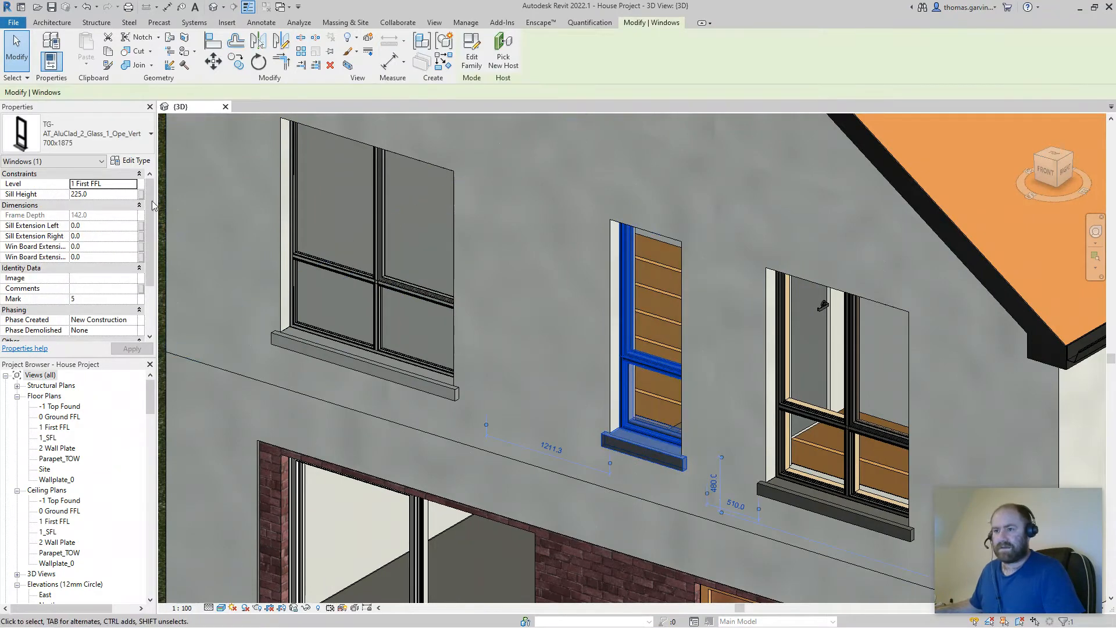
# Link the narrow window type's external frame material to Window Frame External
pyautogui.click(131, 160)
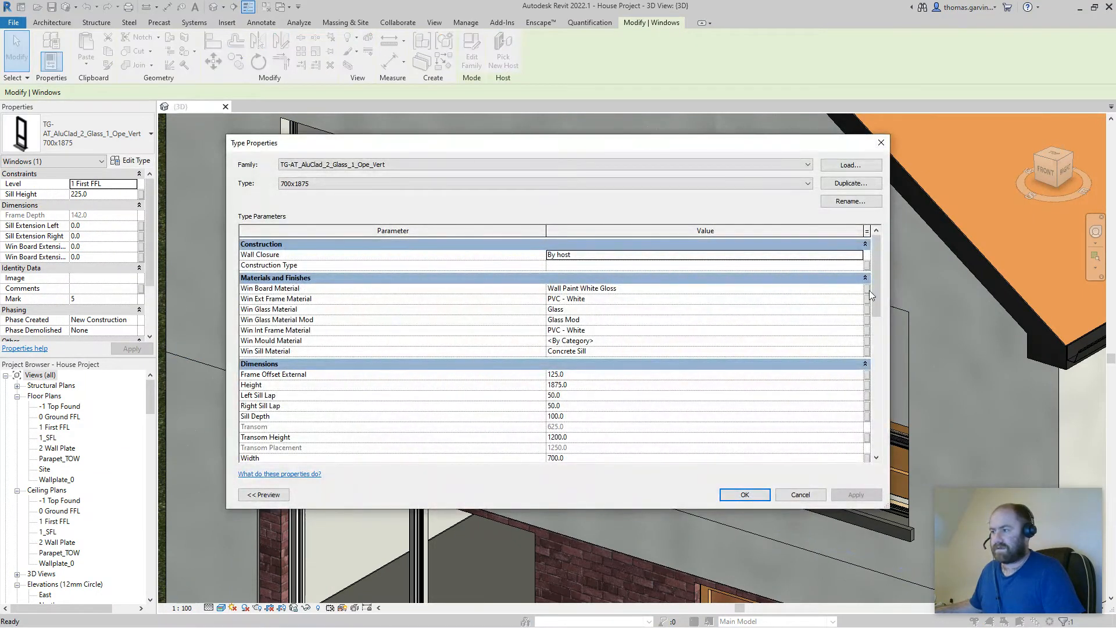
pyautogui.click(866, 288)
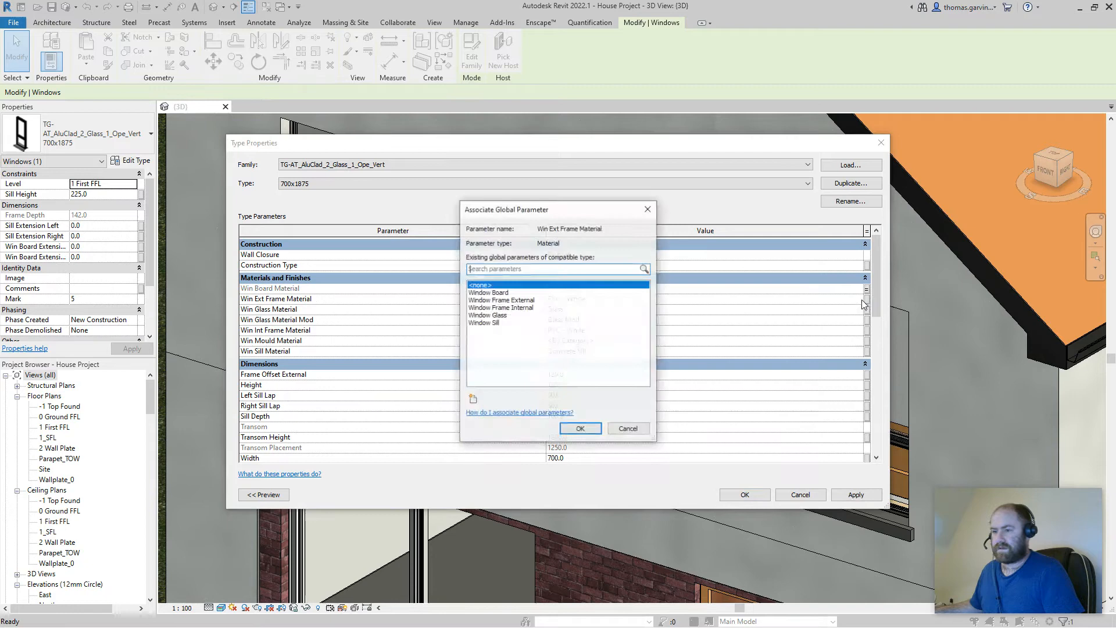
pyautogui.click(501, 300)
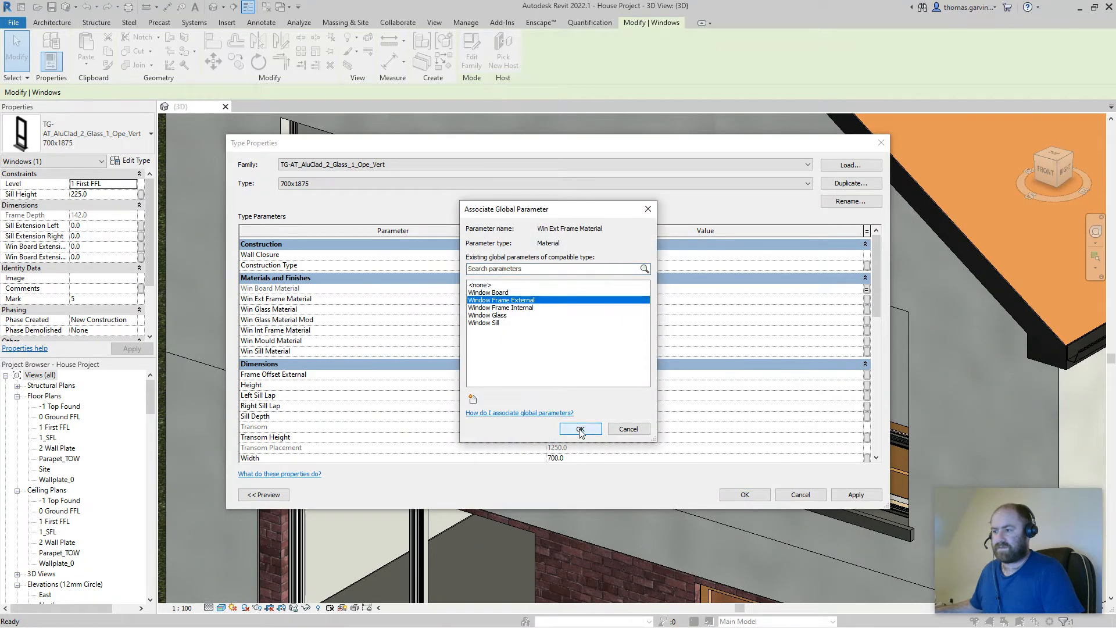
pyautogui.click(579, 428)
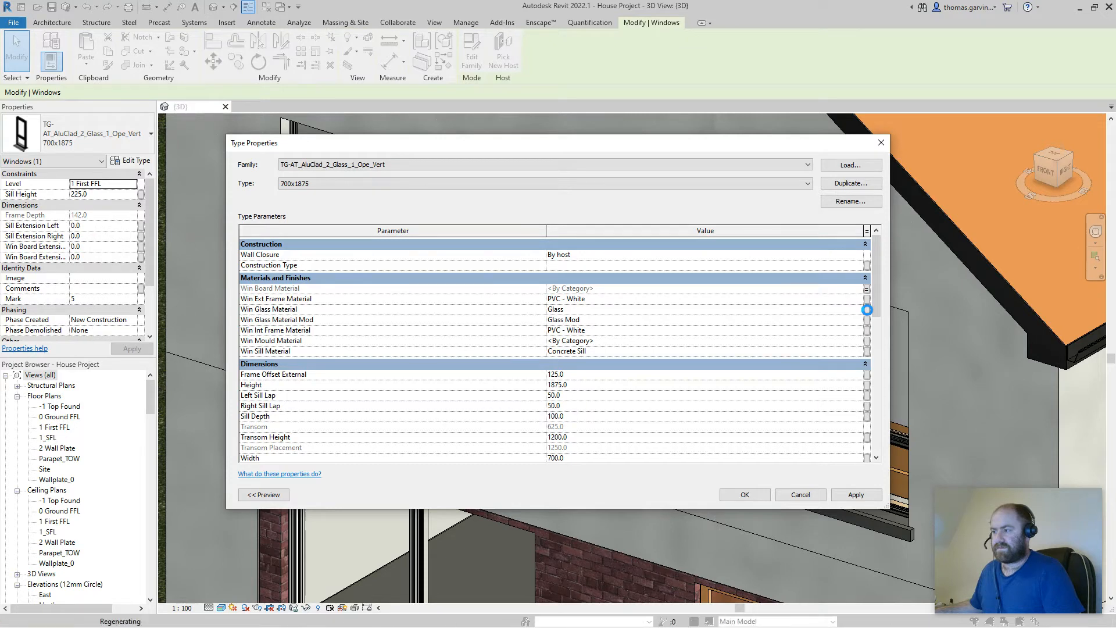
# Link internal frame to Window Frame Internal and sill to Window Sill, then close and deselect
pyautogui.click(866, 309)
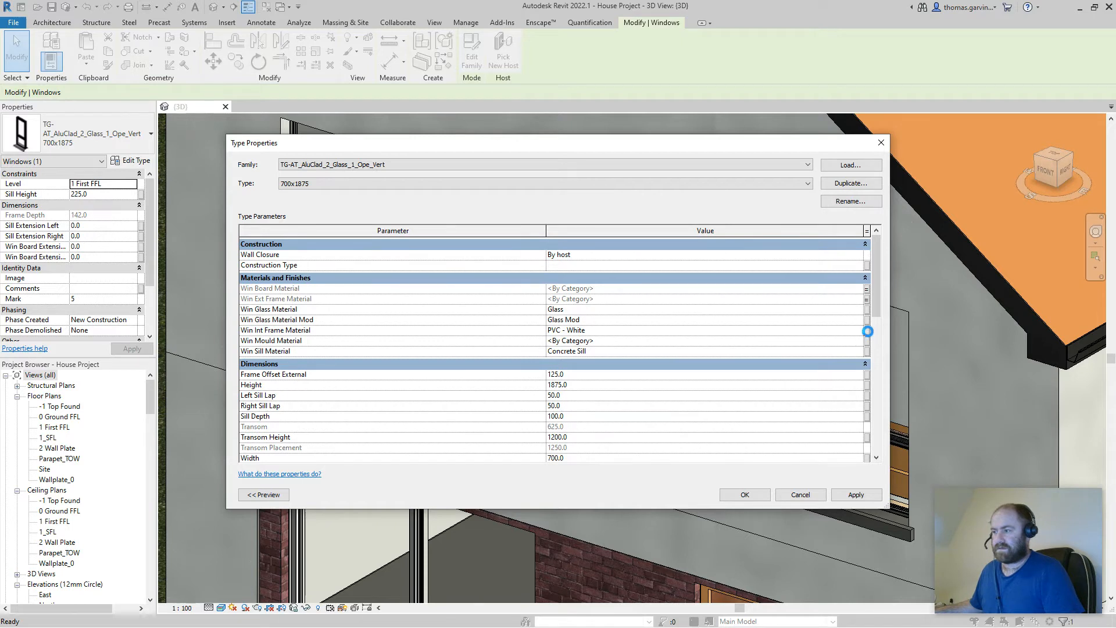
pyautogui.click(868, 330)
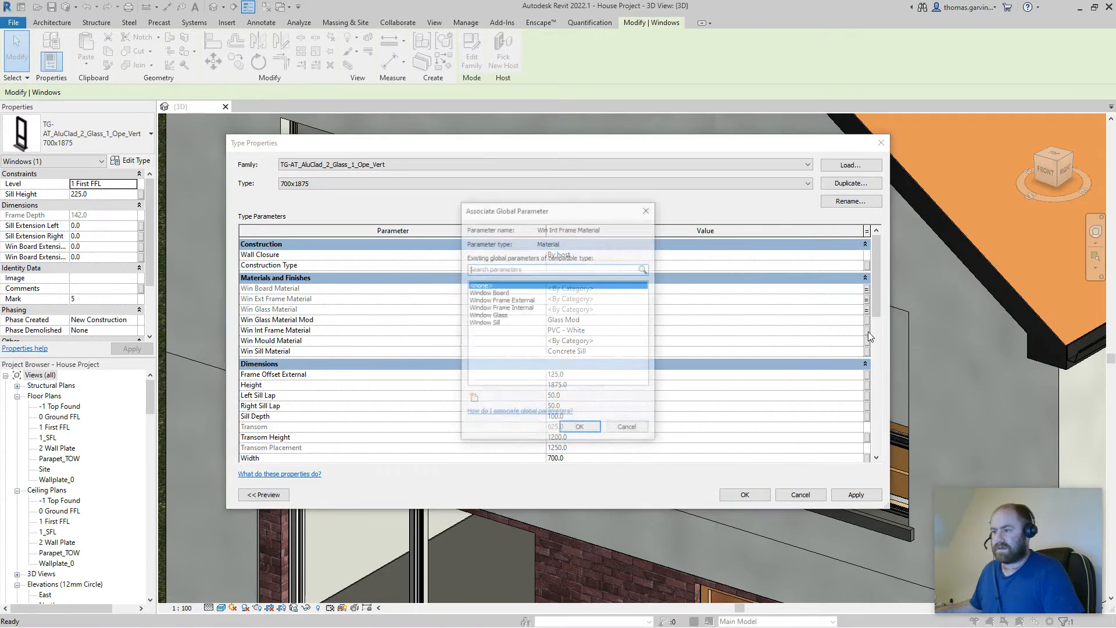
pyautogui.click(501, 307)
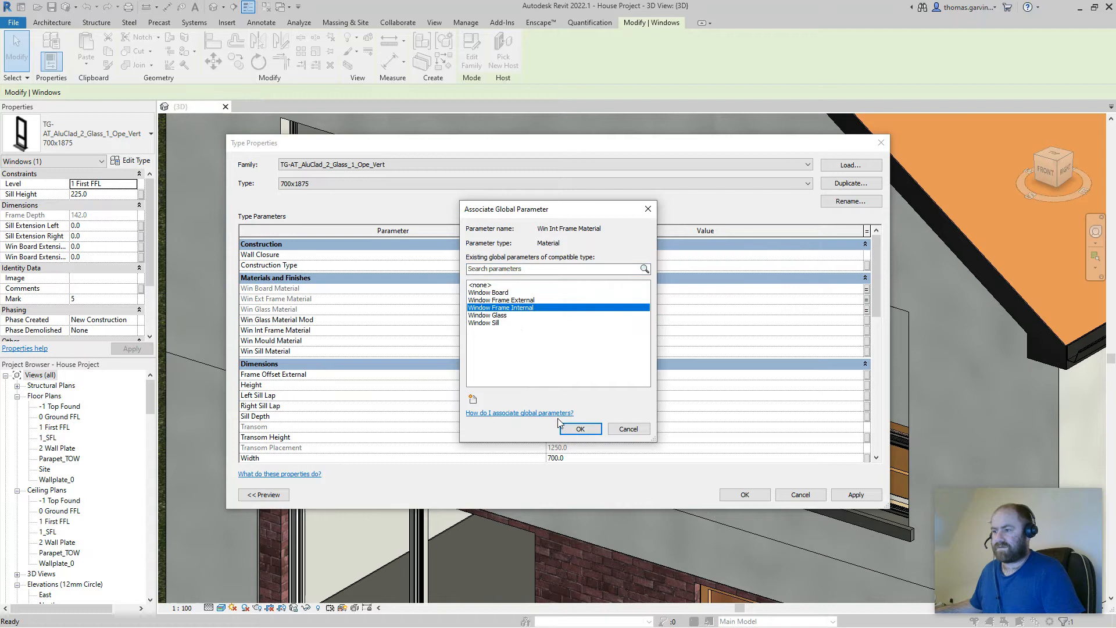
pyautogui.click(579, 429)
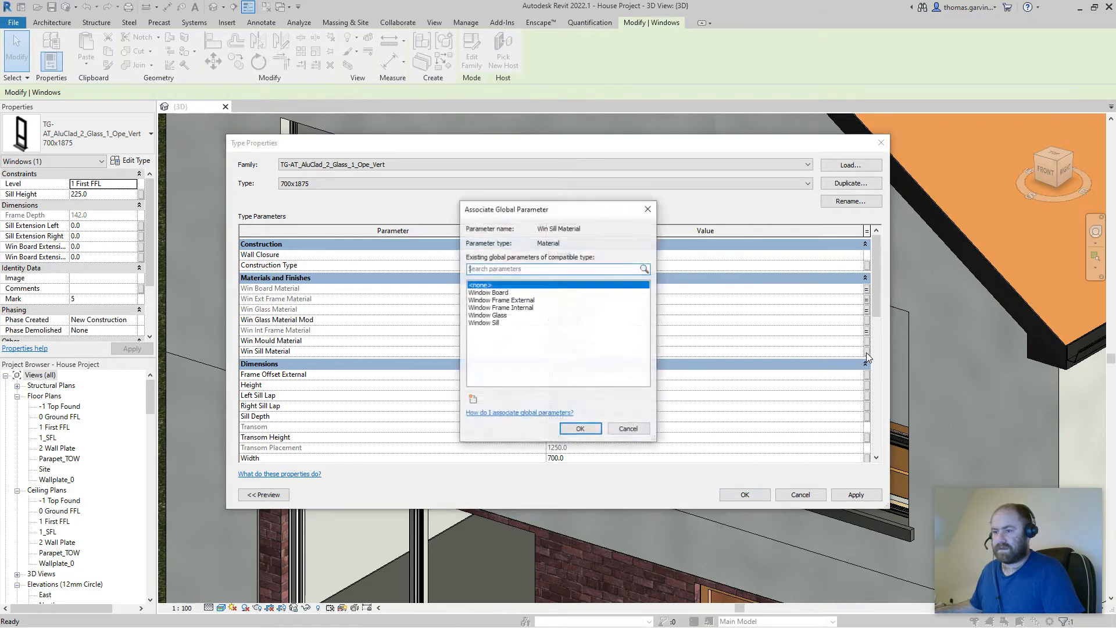
pyautogui.click(579, 428)
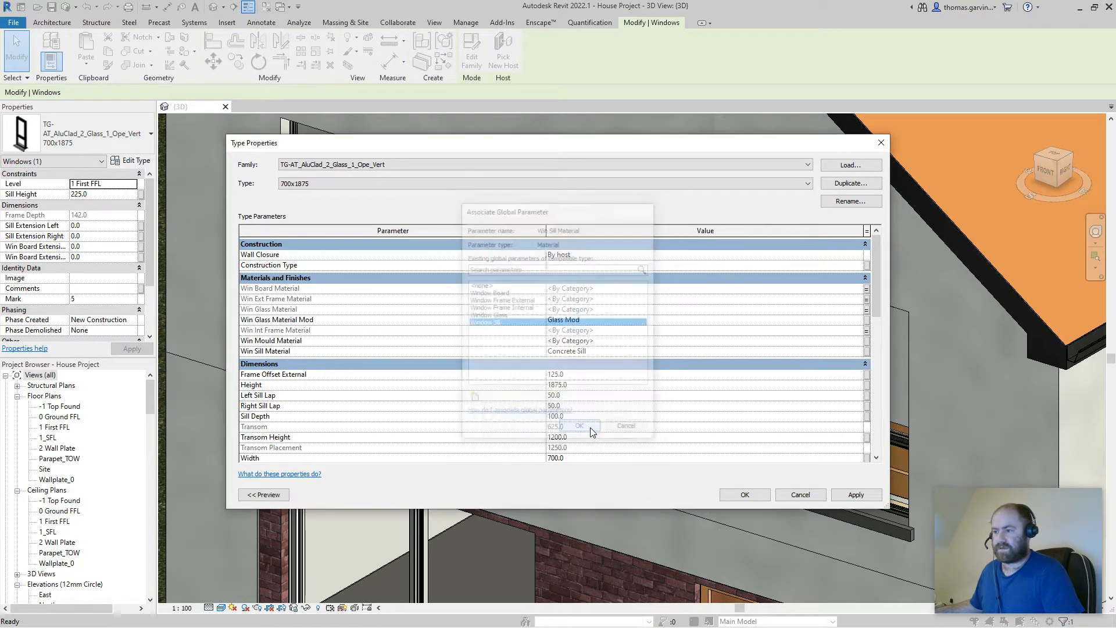
pyautogui.click(577, 426)
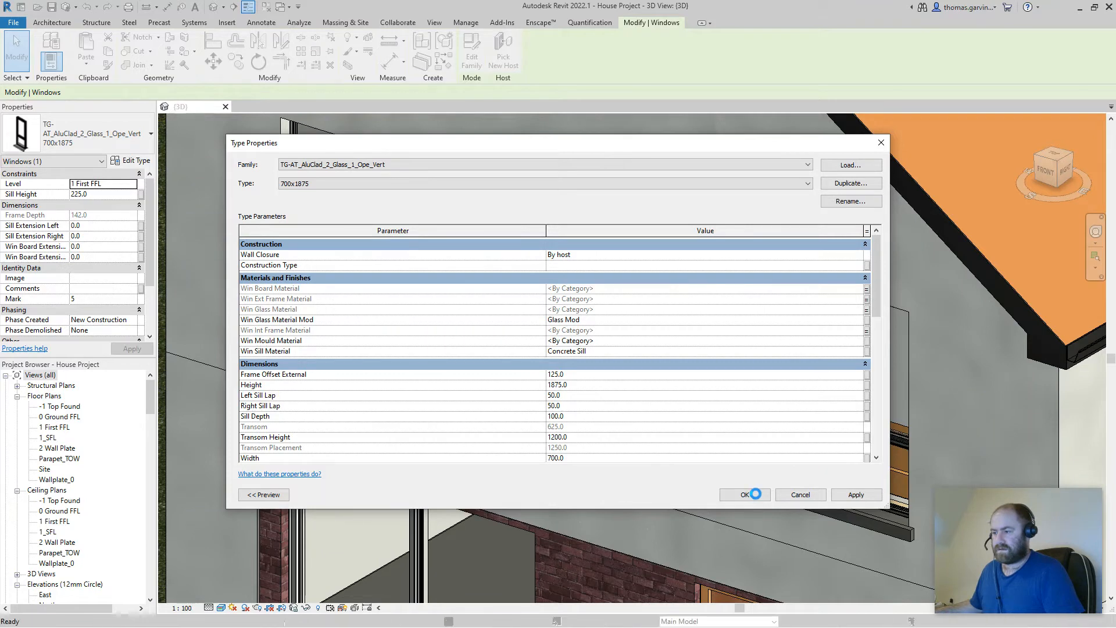
pyautogui.click(745, 494)
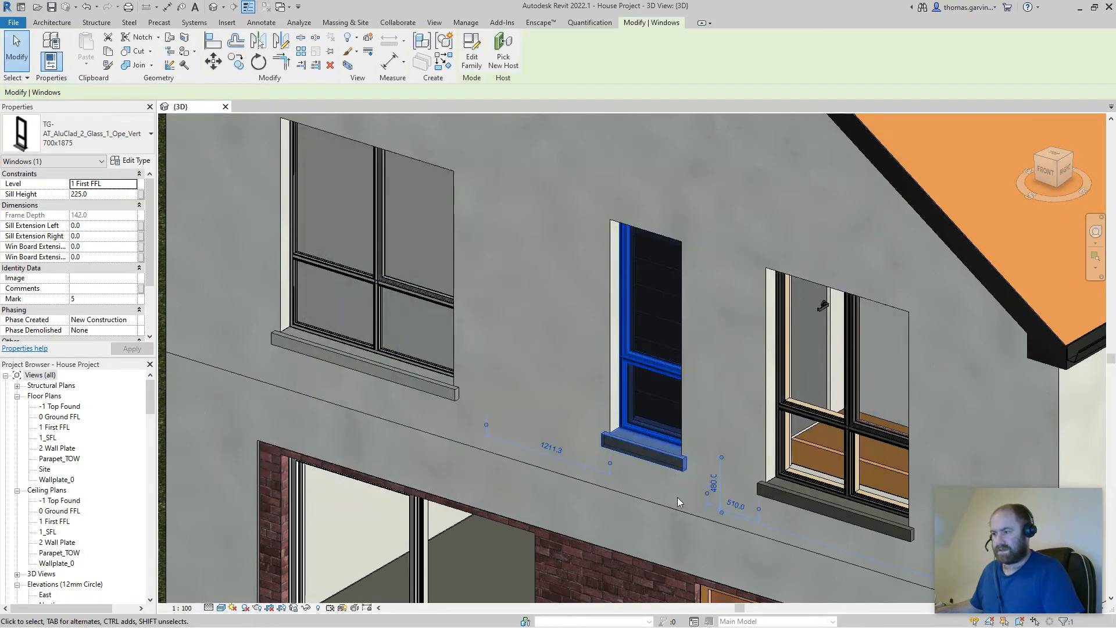
pyautogui.click(466, 22)
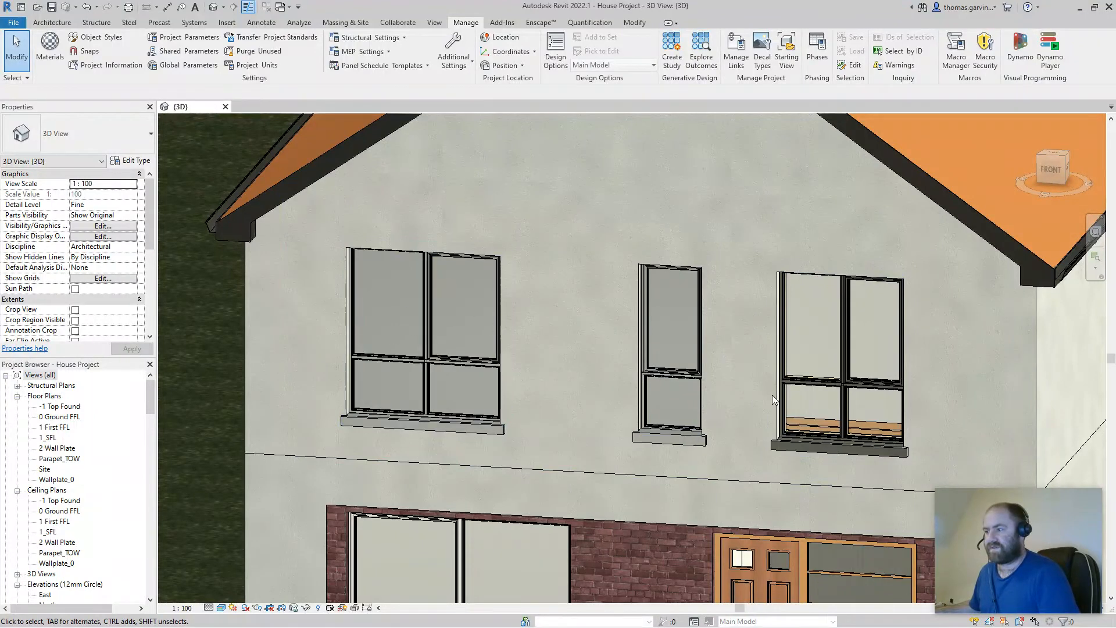
pyautogui.moveTo(736, 212)
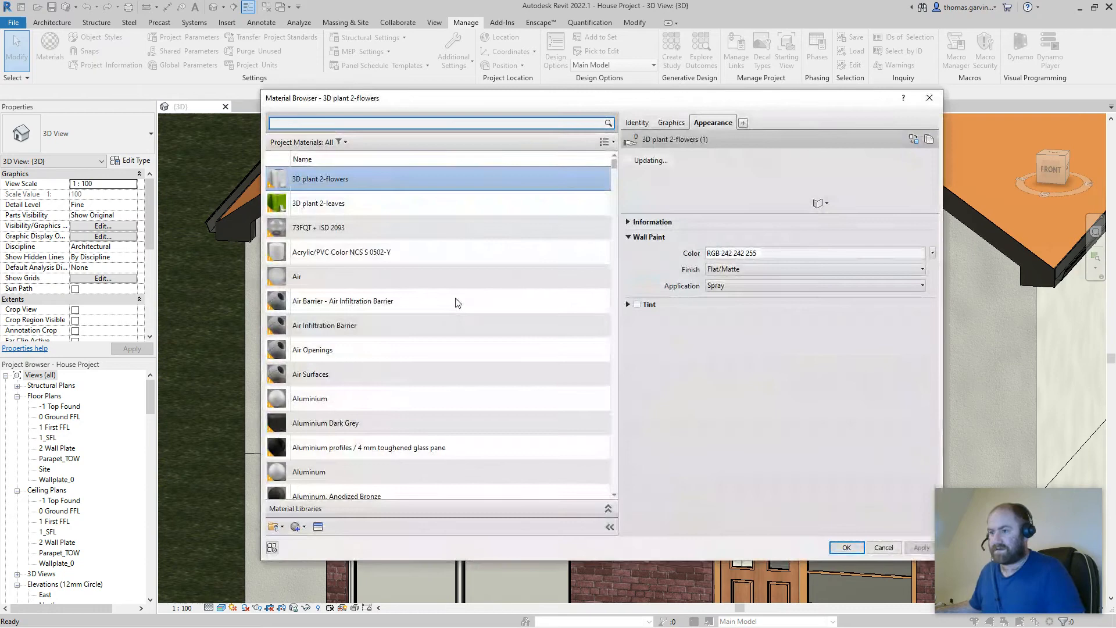
# Assign Metal - Copper to the external frame and Metal - Generic - Bronze to the internal frame
pyautogui.scroll(-3)
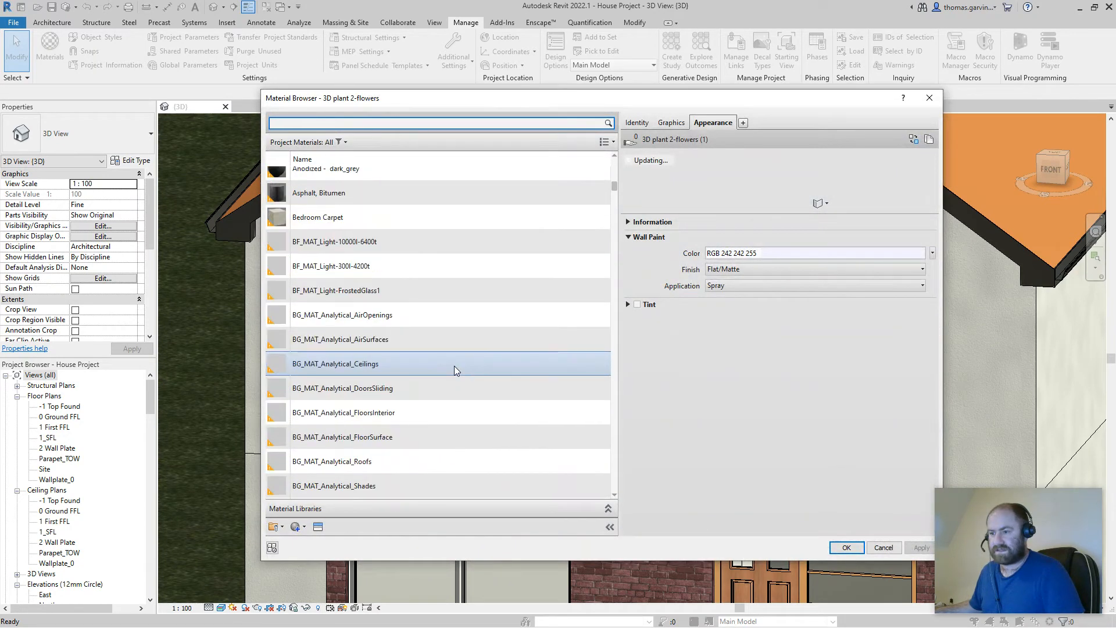
pyautogui.scroll(-3)
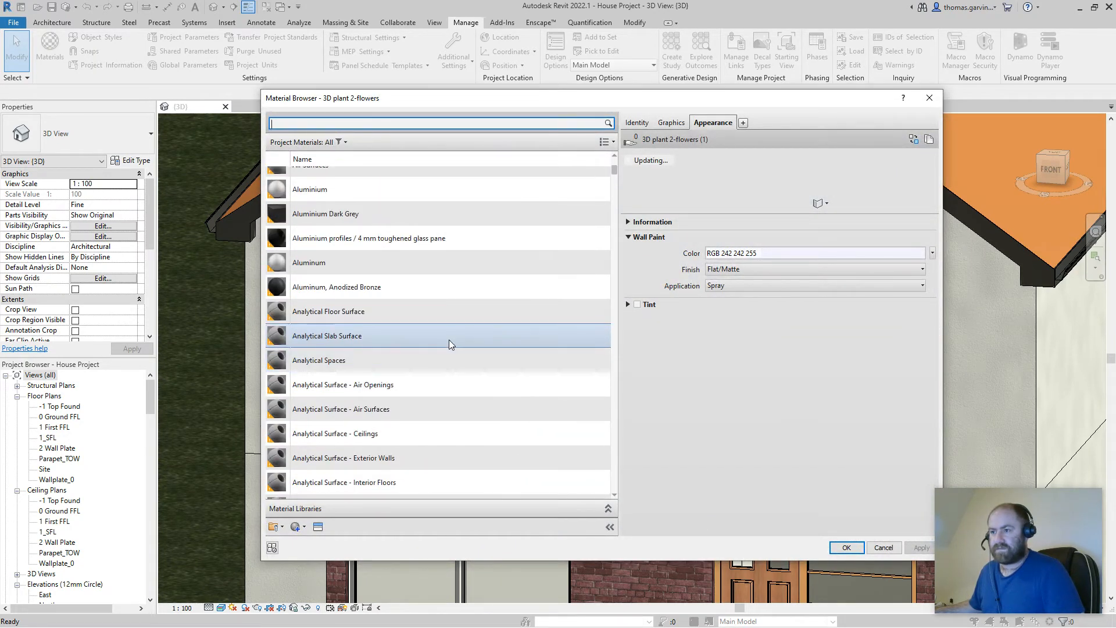
pyautogui.scroll(-3)
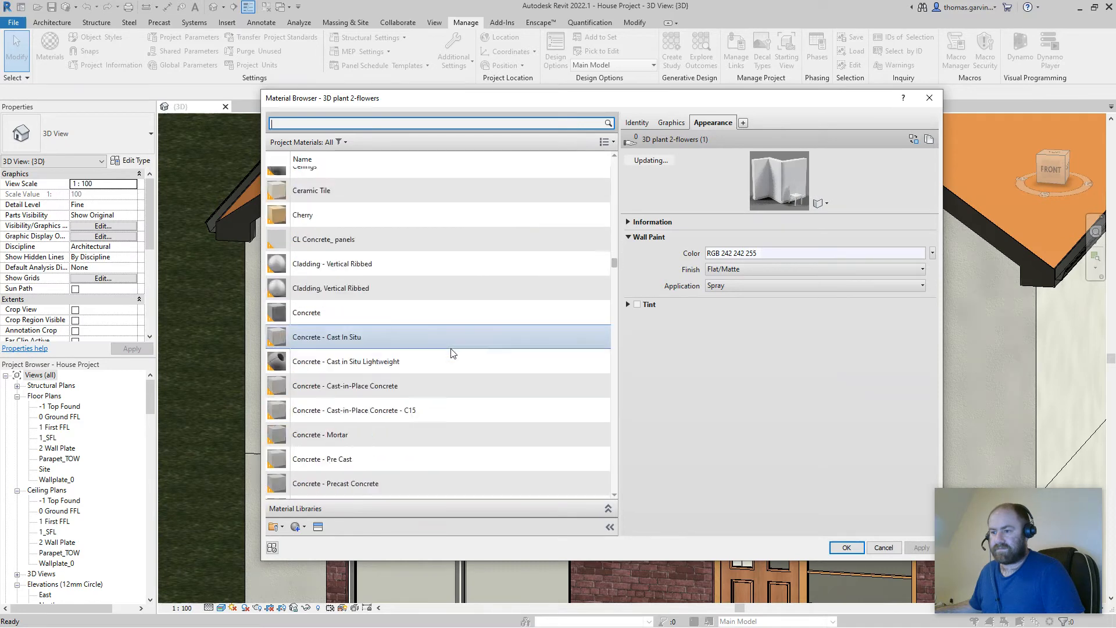
pyautogui.scroll(-3)
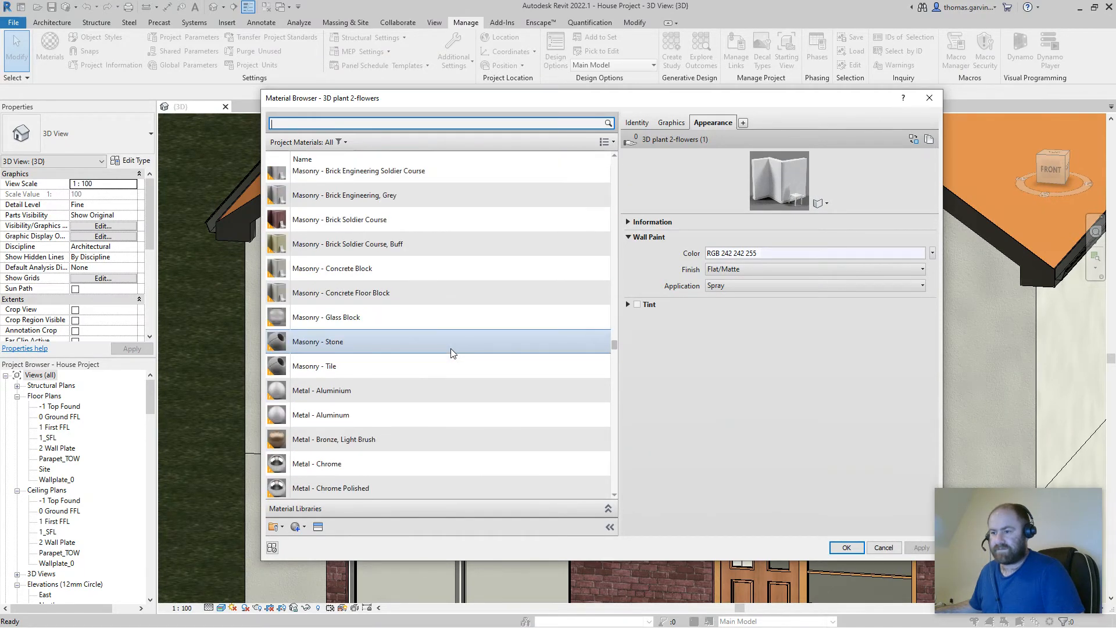
pyautogui.scroll(-3)
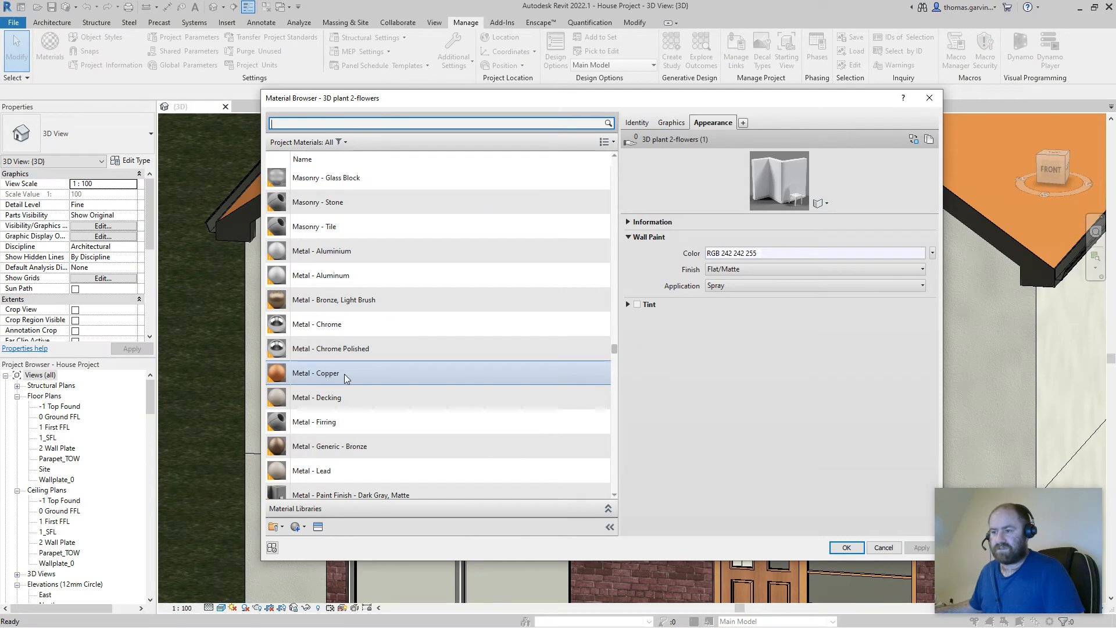
pyautogui.click(345, 372)
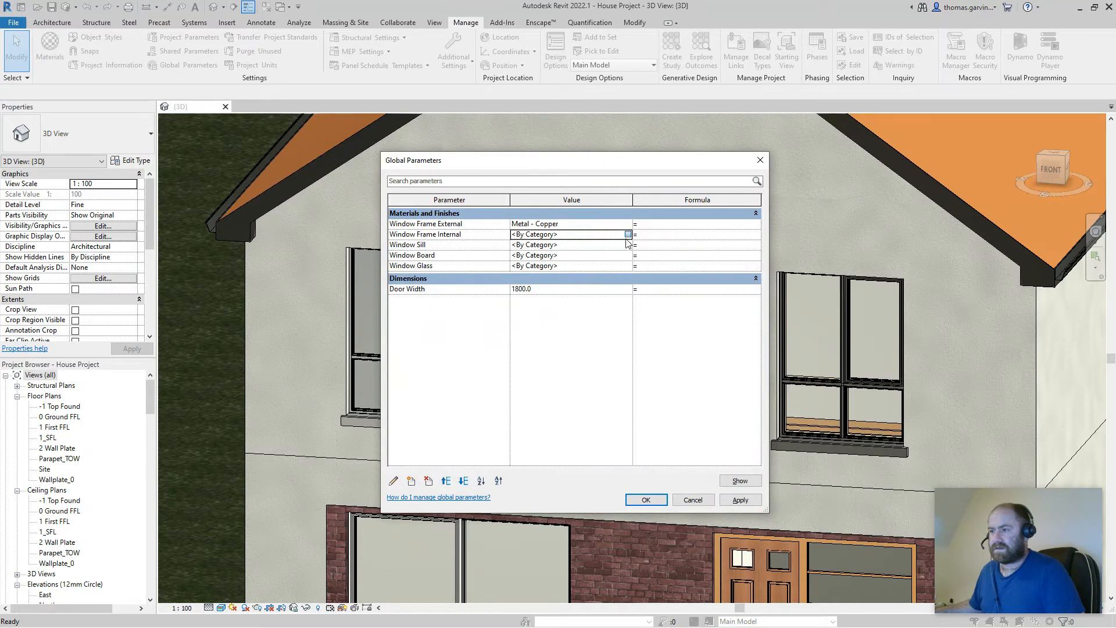
pyautogui.click(628, 223)
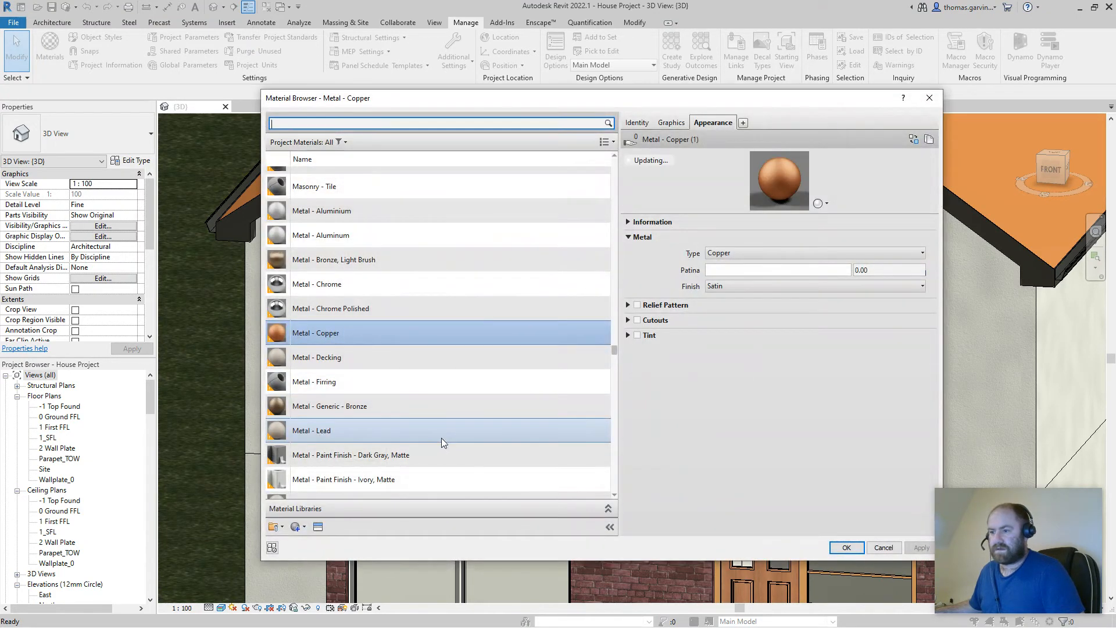
pyautogui.click(329, 406)
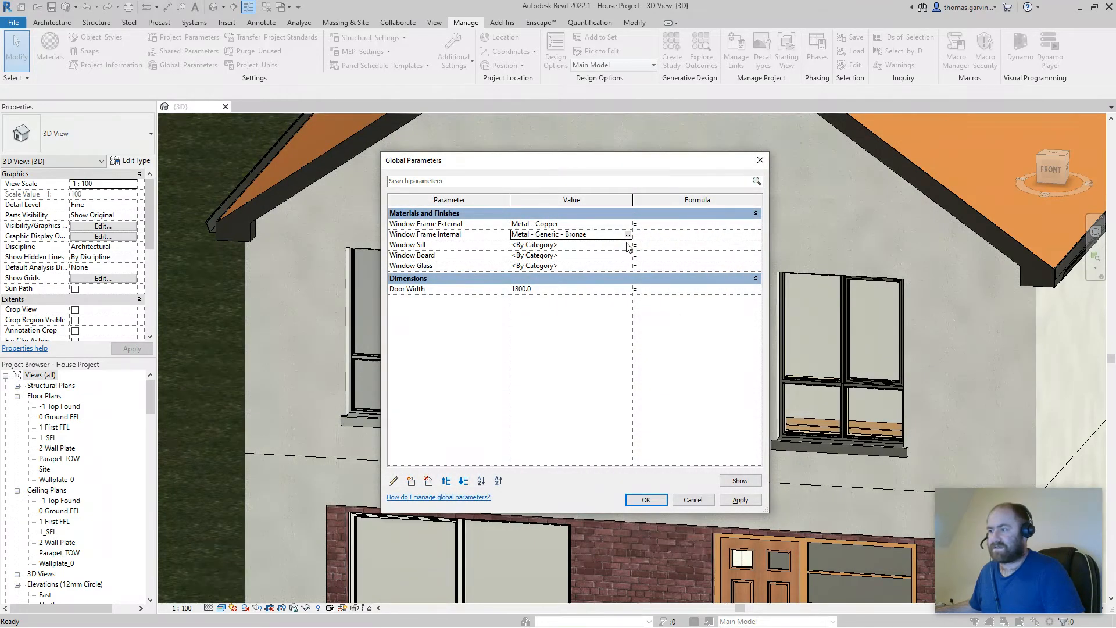
# Search 'sill' and set Window Sill to Concrete Sill
pyautogui.click(569, 244)
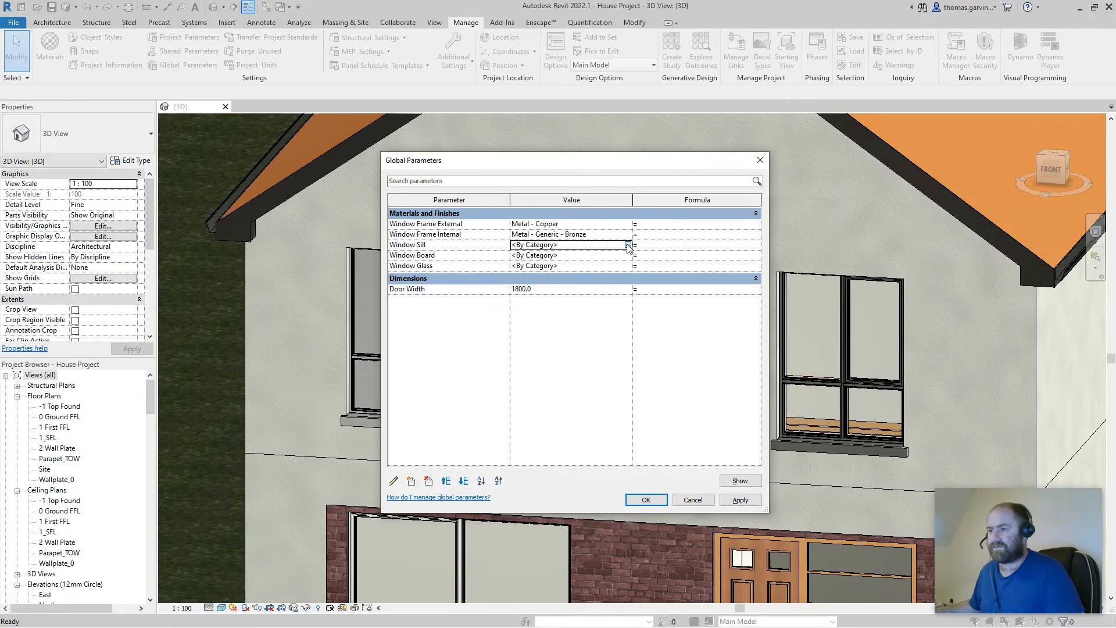
pyautogui.click(628, 234)
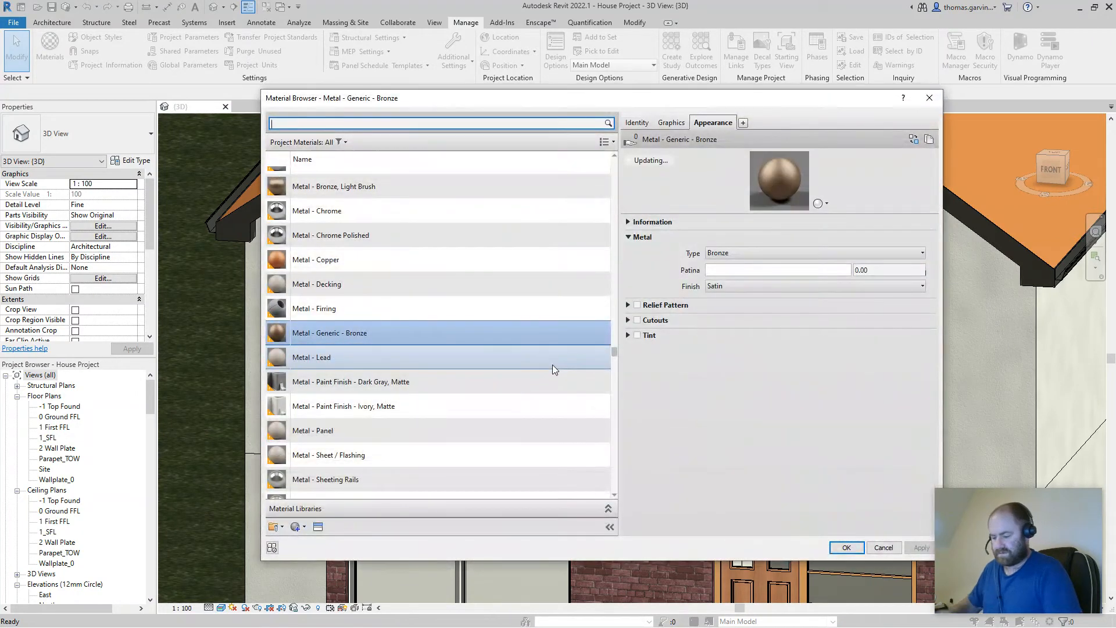
pyautogui.write('sill')
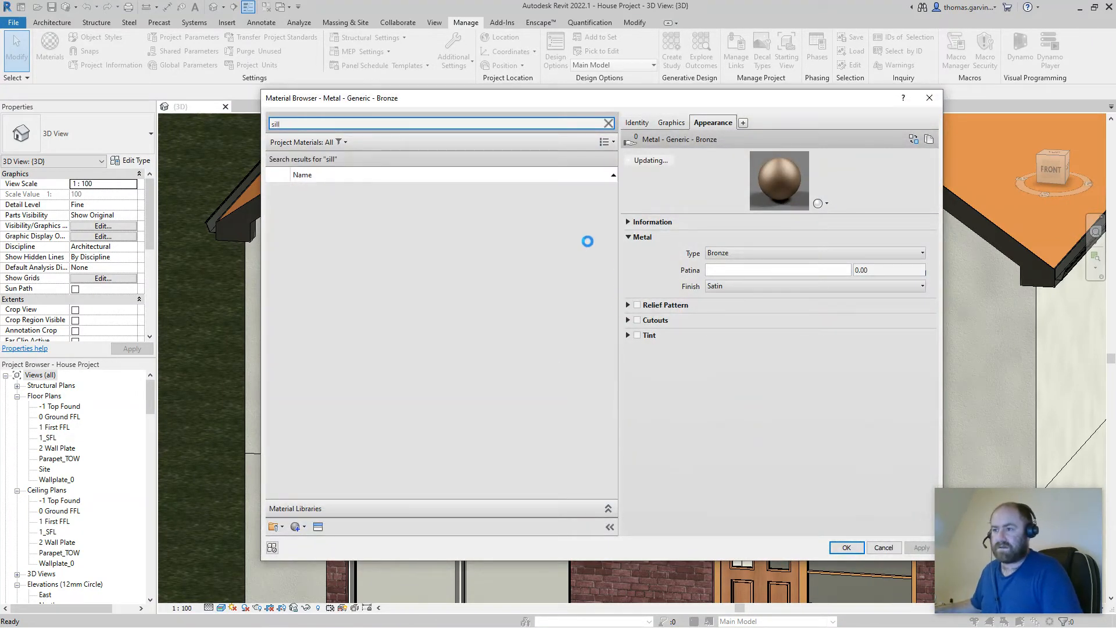
pyautogui.click(311, 219)
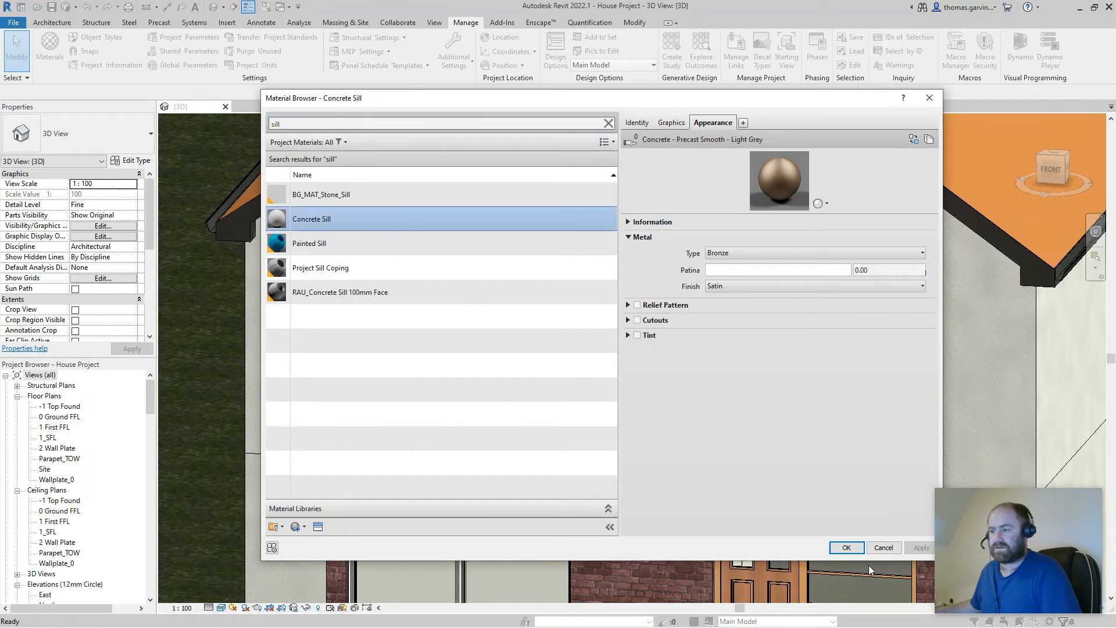
pyautogui.click(846, 548)
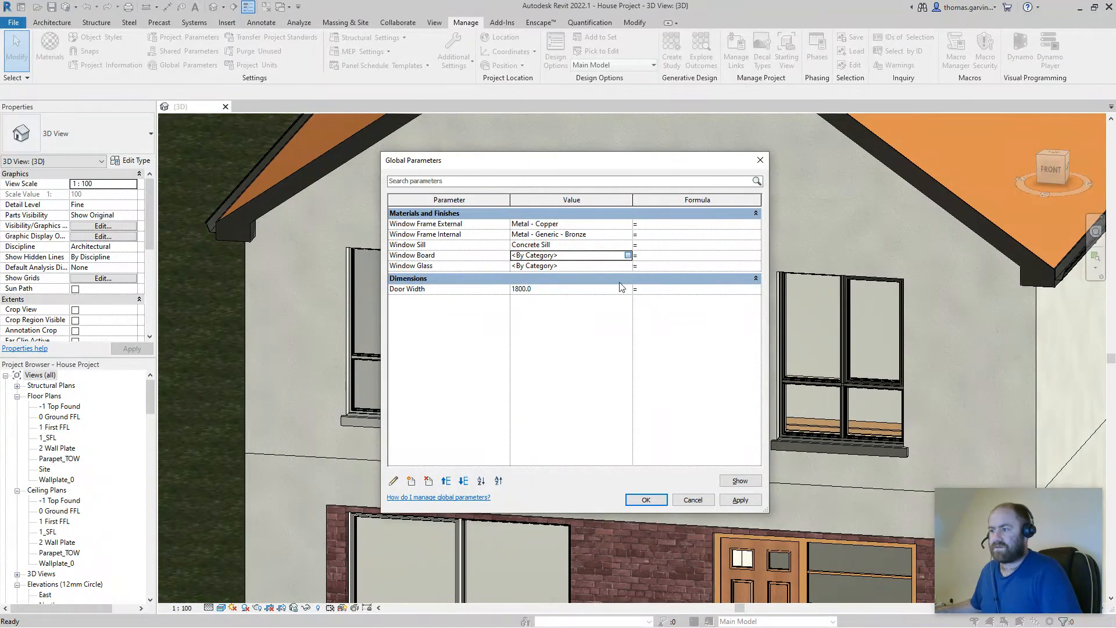
# Search 'white paint' and set Window Board to Wall Paint White Gloss
pyautogui.click(627, 244)
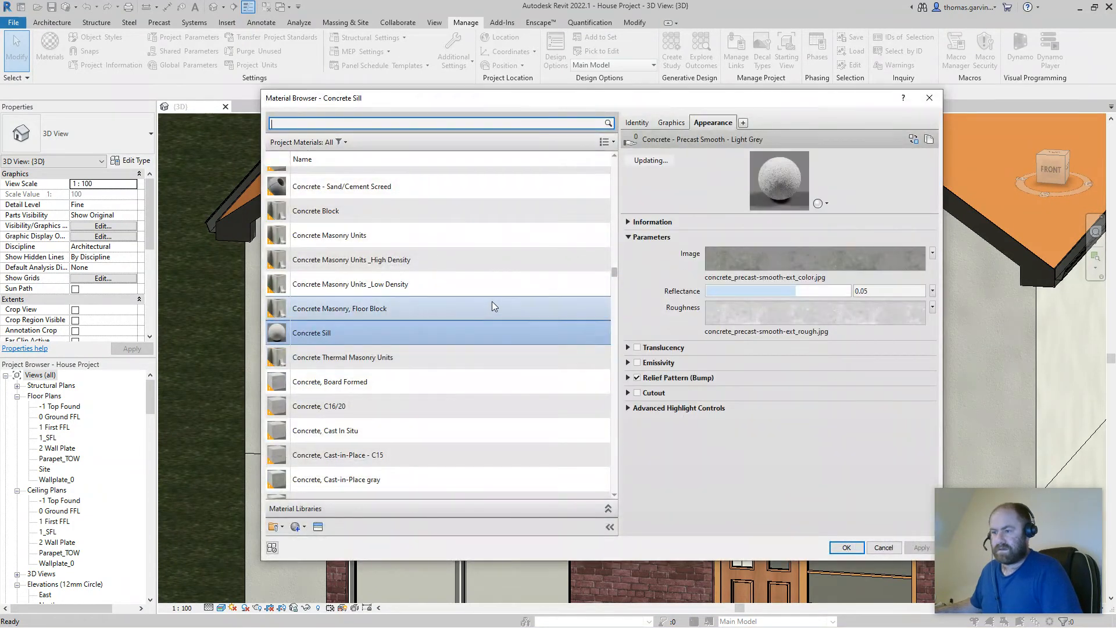
pyautogui.write('white paint')
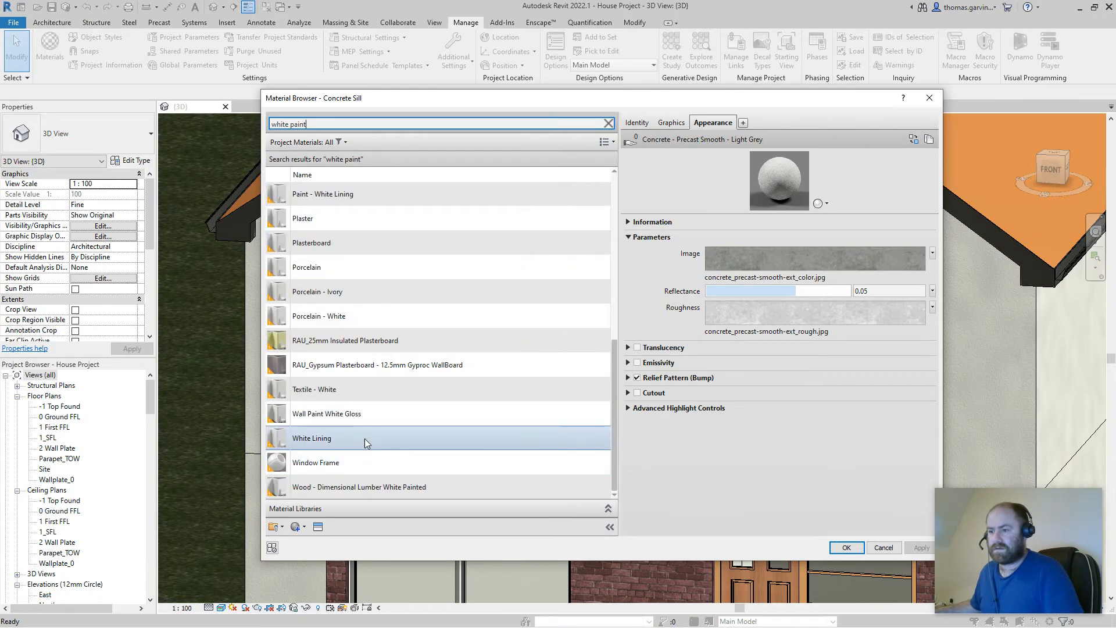
pyautogui.click(326, 413)
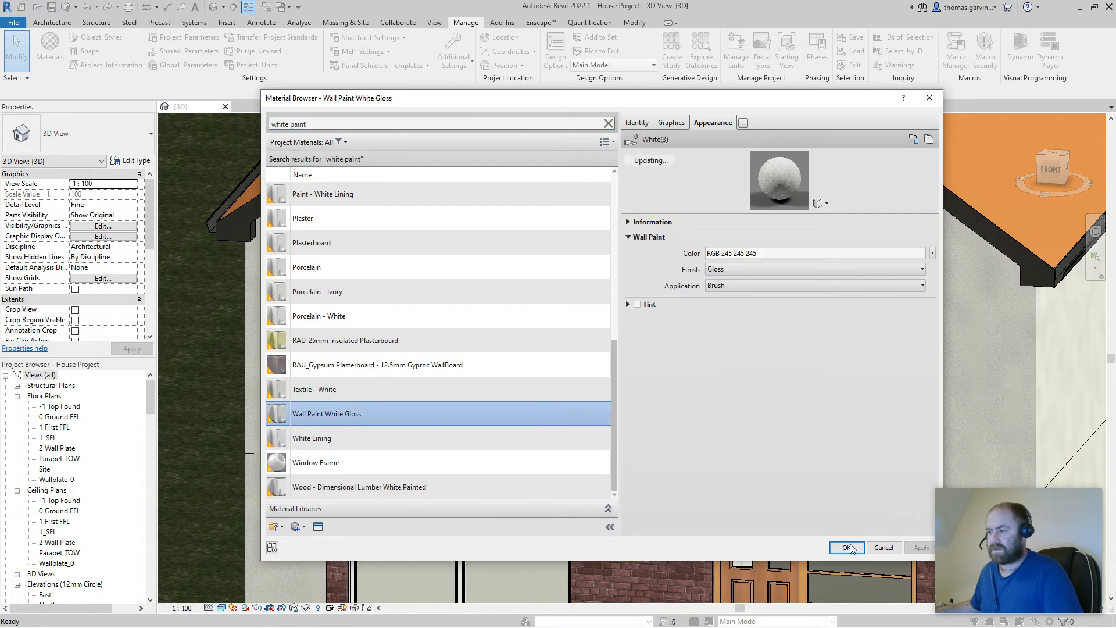
pyautogui.click(846, 547)
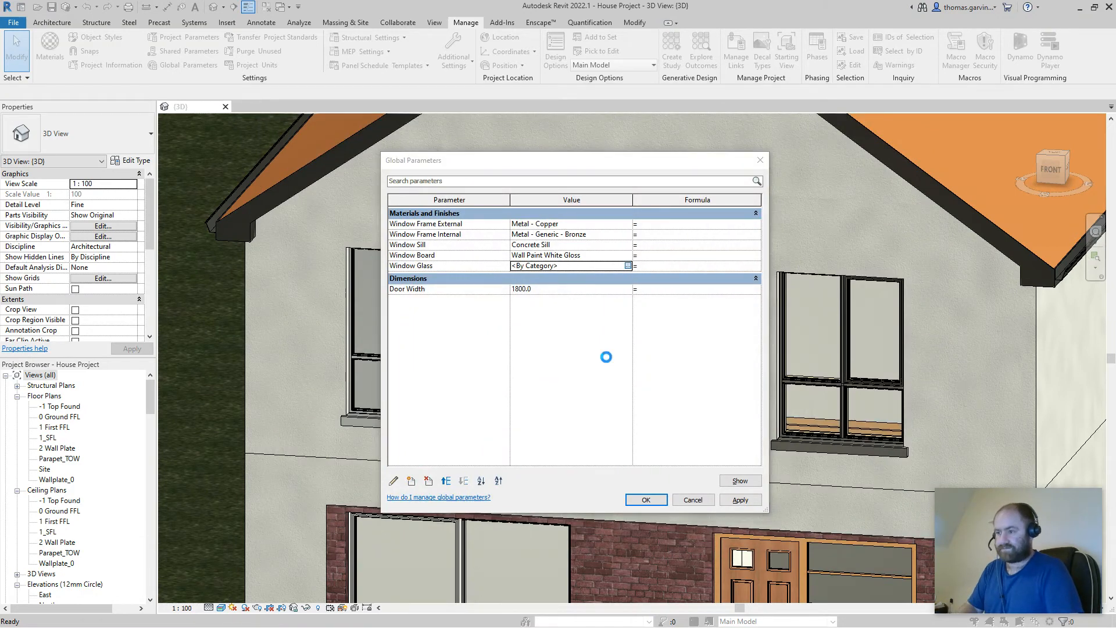
# Assign a glass material to the Window Glass global parameter, applying the updated window materials
pyautogui.click(627, 265)
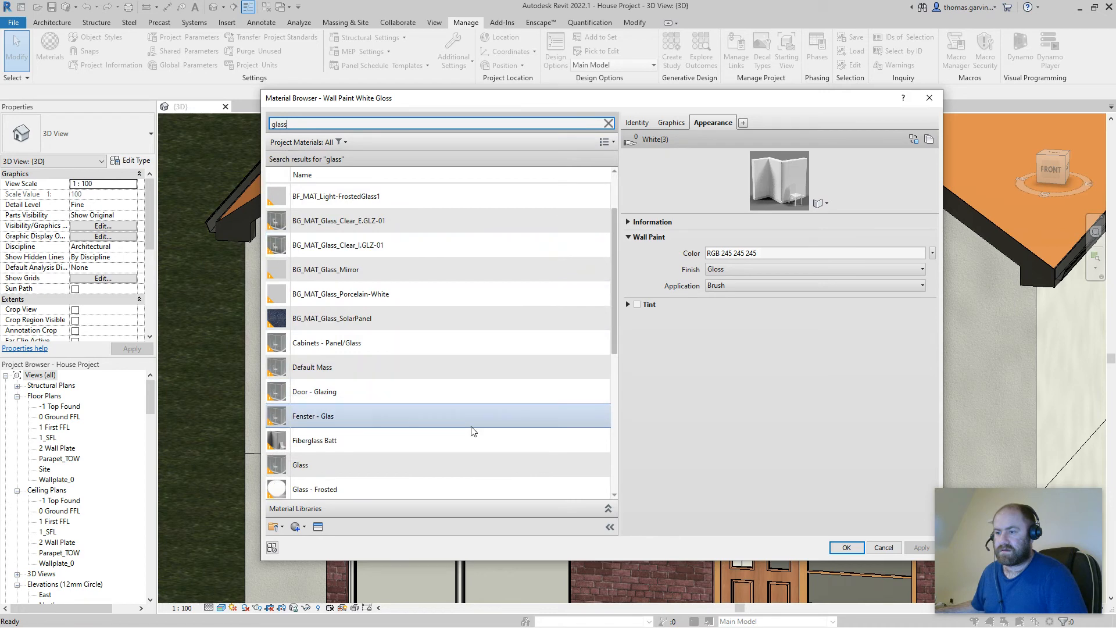
pyautogui.click(299, 463)
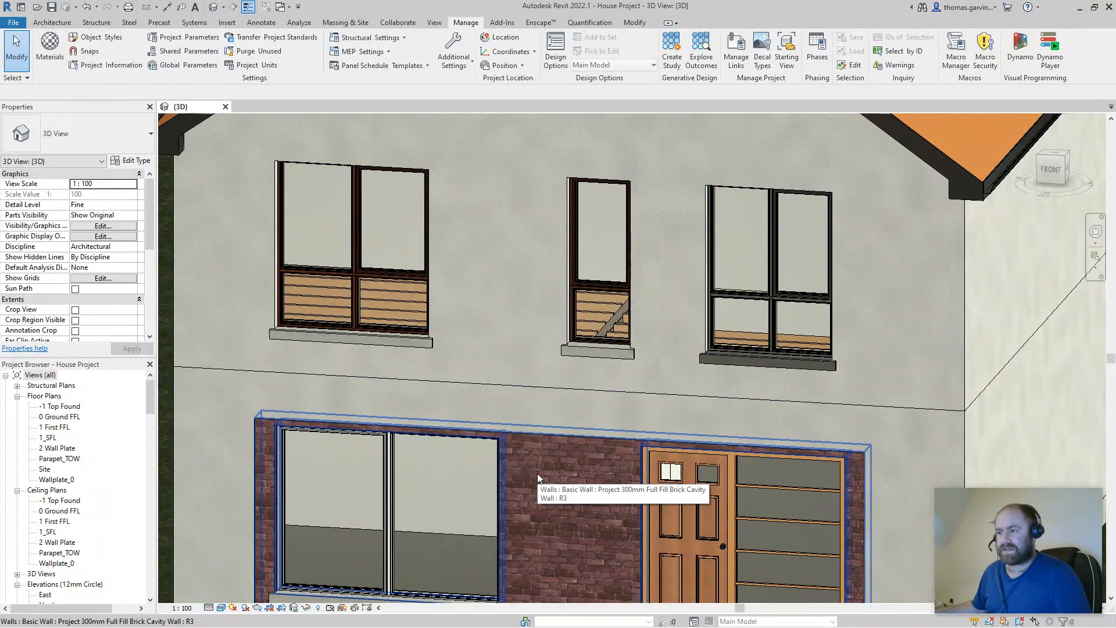
pyautogui.moveTo(925, 367)
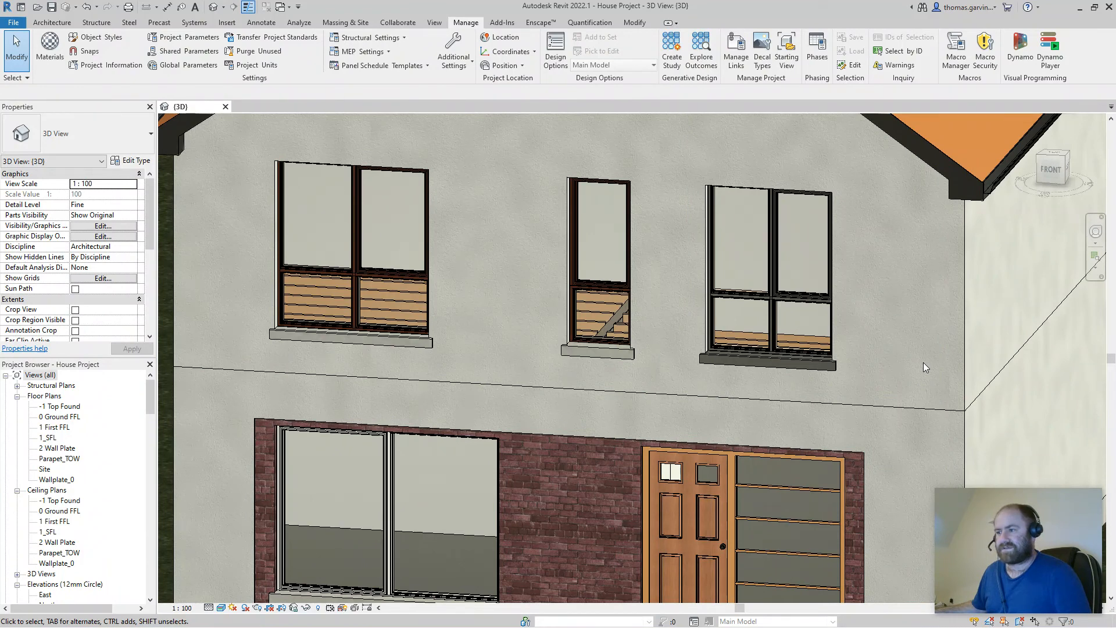
pyautogui.click(353, 249)
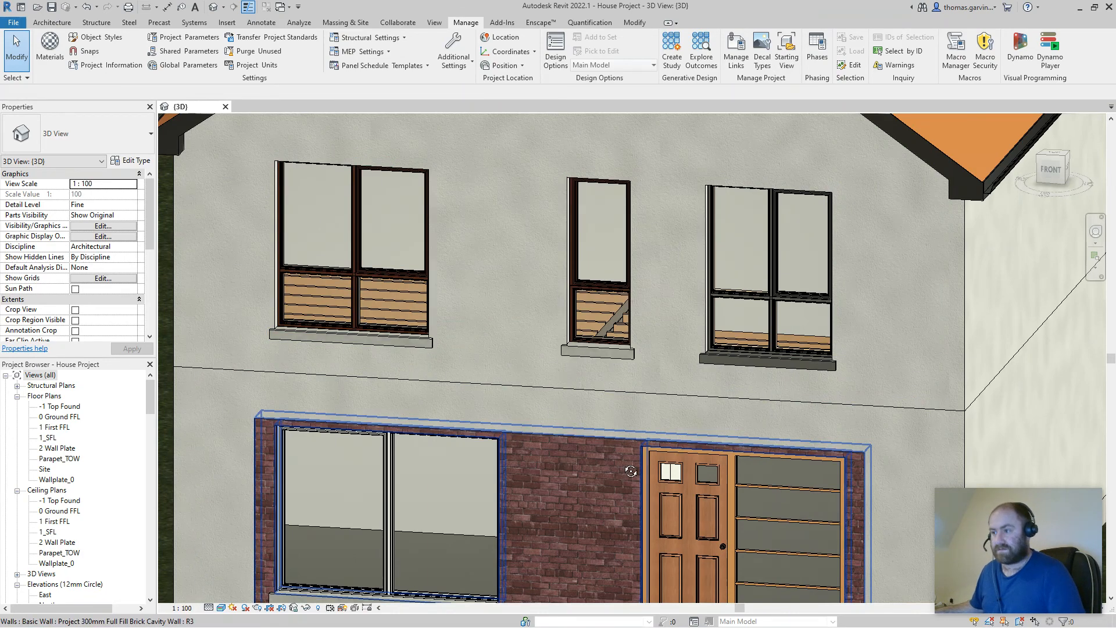
pyautogui.moveTo(630, 471); pyautogui.dragTo(553, 321)
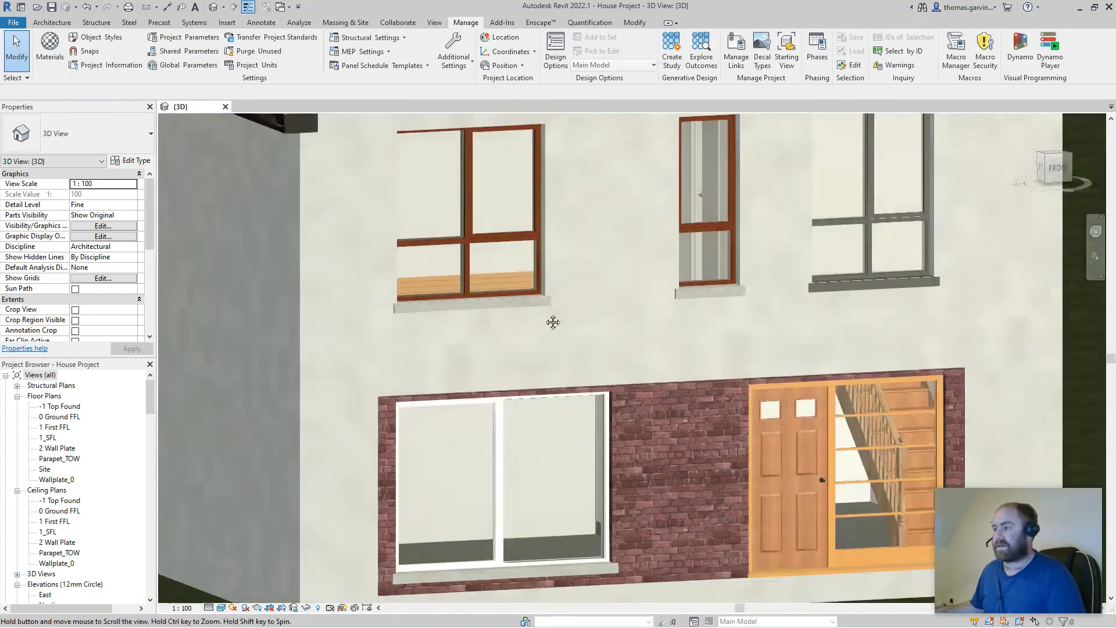
pyautogui.moveTo(553, 321); pyautogui.dragTo(725, 339)
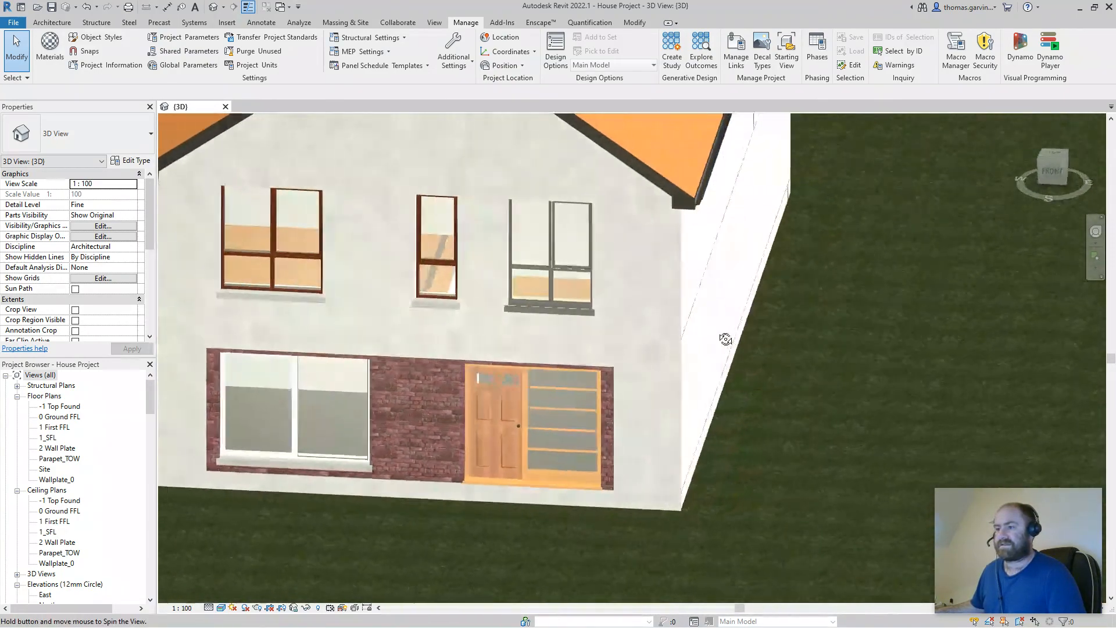